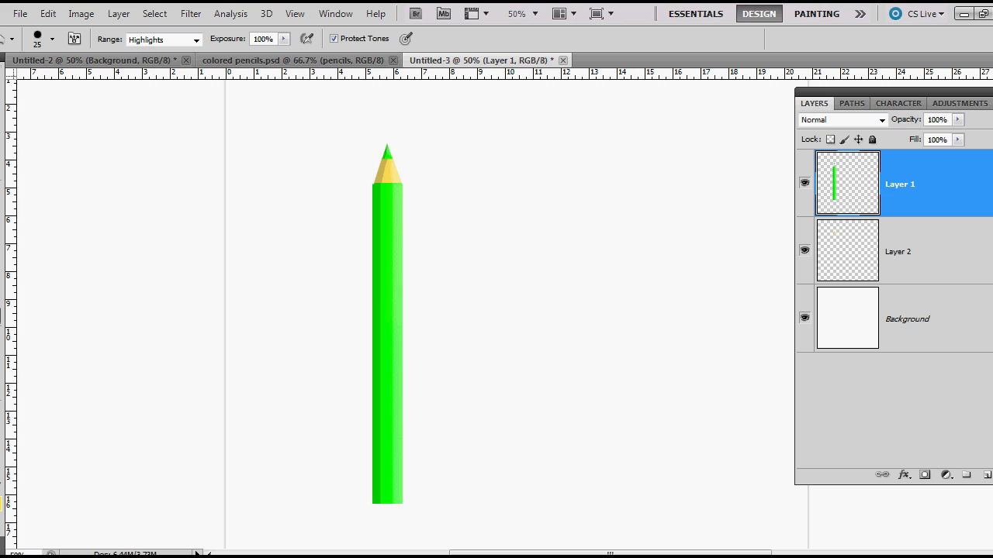
{"action": "mouse_move", "coordinate": [209, 219]}
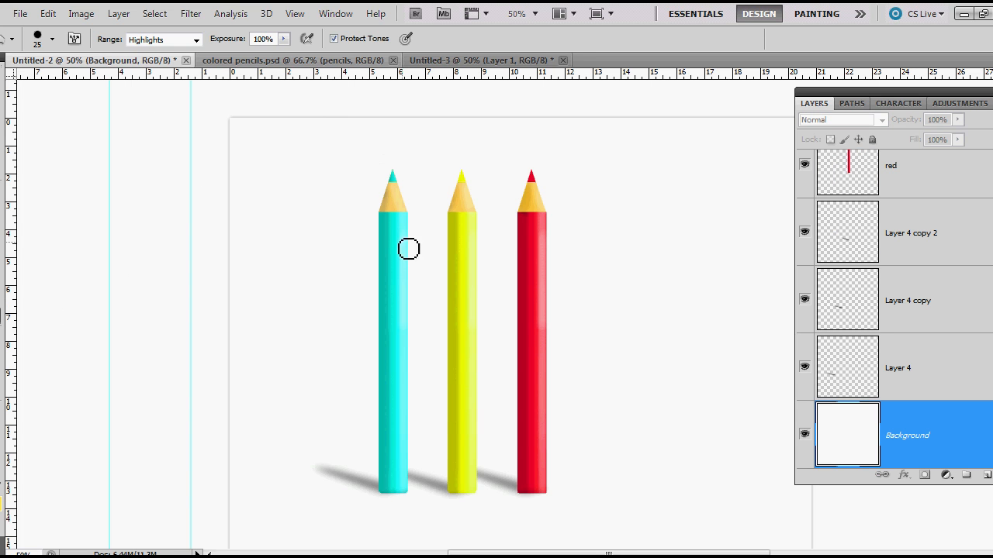
{"action": "mouse_move", "coordinate": [333, 111]}
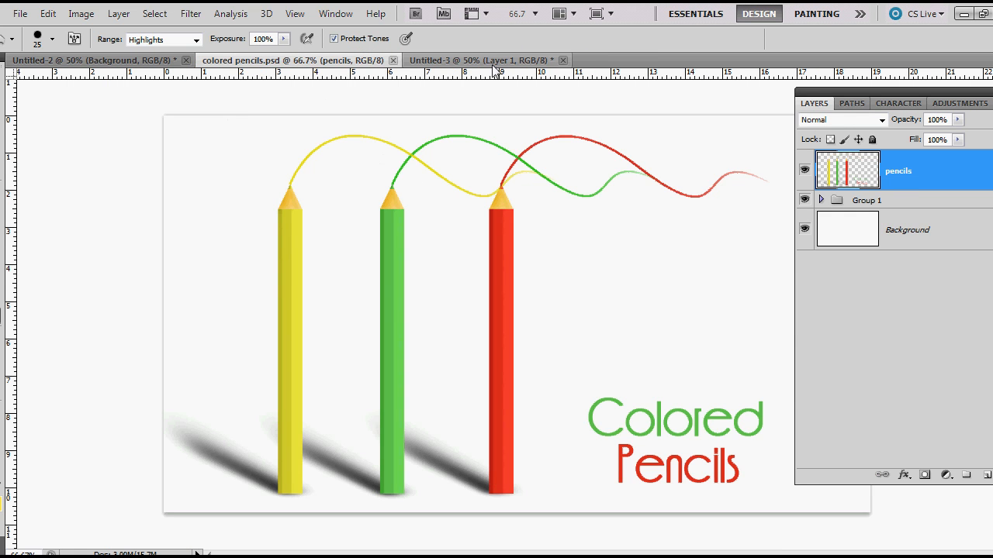
Switch back to the Untitled-3 tab and delete Layer 1 and Layer 2
{"action": "left_click", "coordinate": [480, 60]}
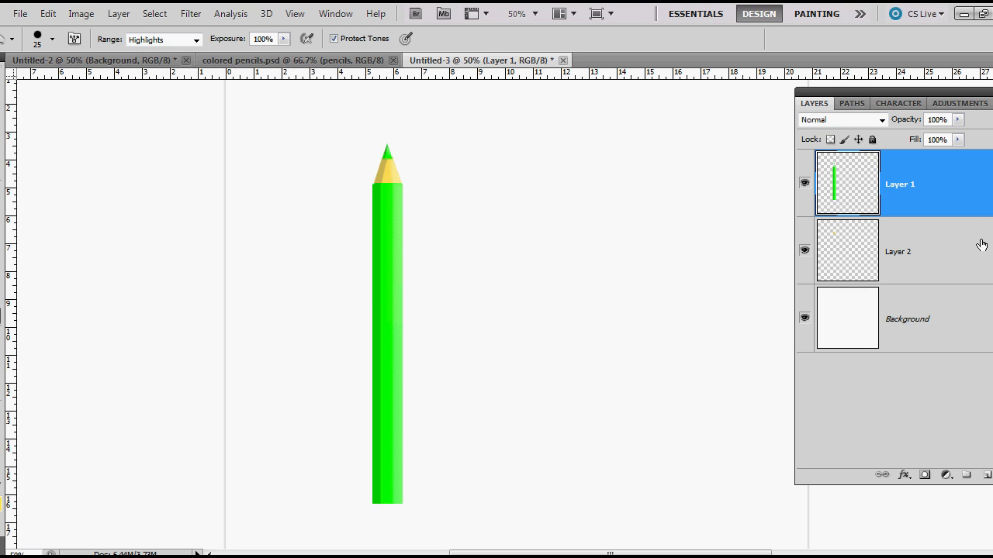
{"action": "left_click", "coordinate": [900, 251]}
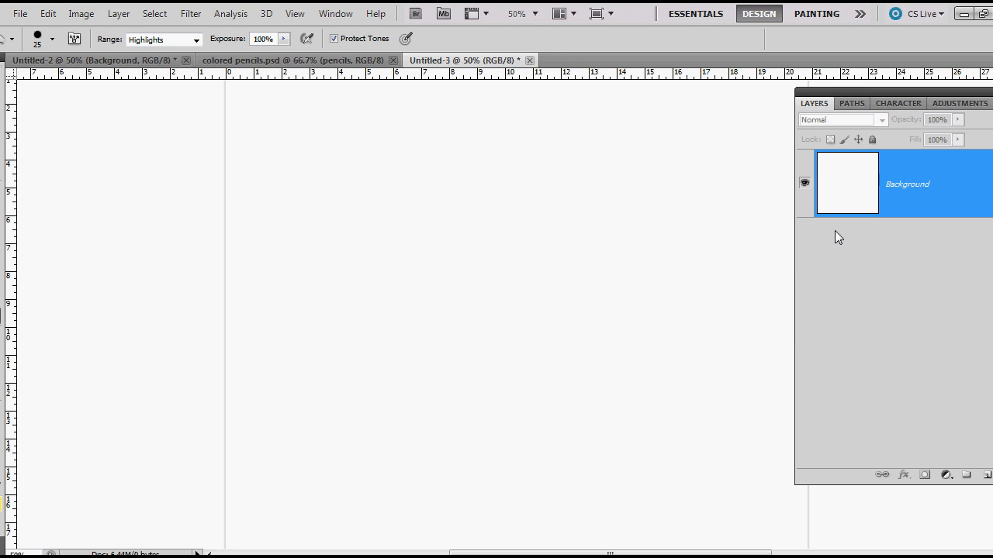
{"action": "mouse_move", "coordinate": [683, 254]}
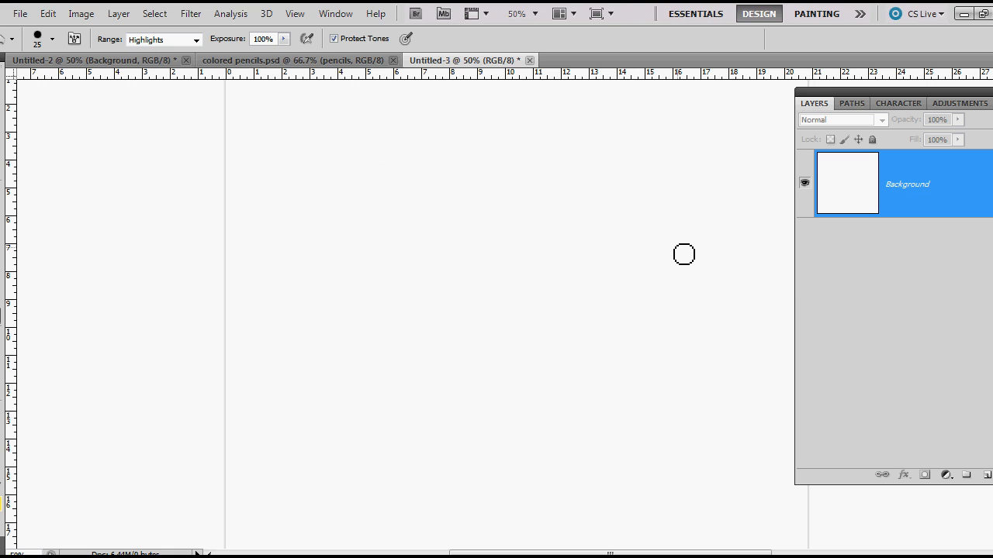
{"action": "mouse_move", "coordinate": [443, 14]}
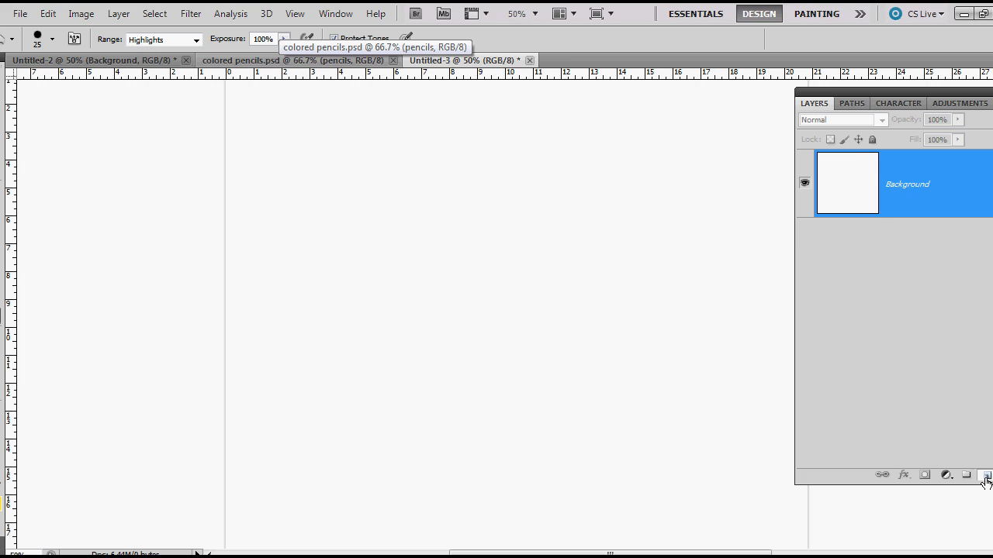
Add a new layer and marquee a tall, narrow rectangle for the pencil body
{"action": "left_click", "coordinate": [965, 475]}
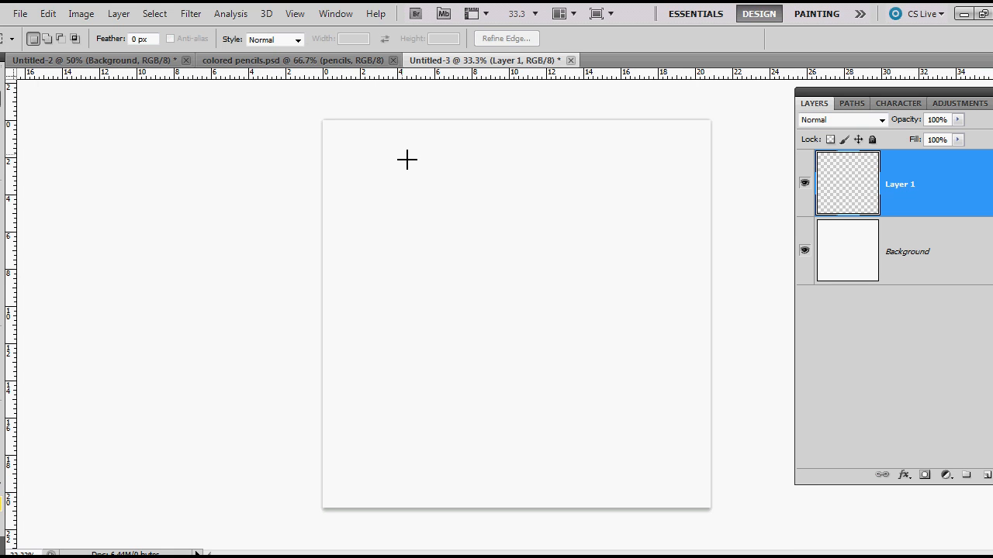
{"action": "left_click_drag", "start_coordinate": [436, 211], "coordinate": [464, 458]}
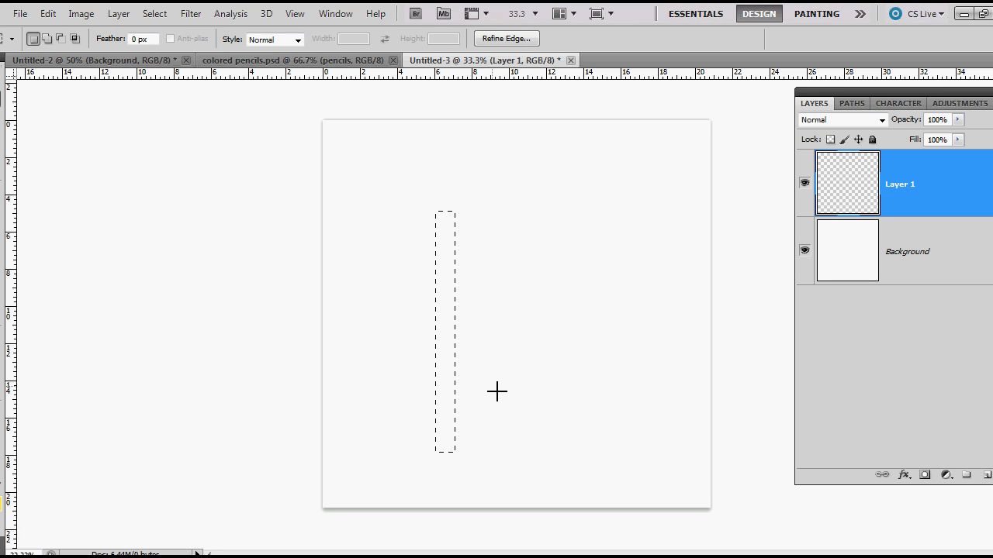
{"action": "mouse_move", "coordinate": [552, 225]}
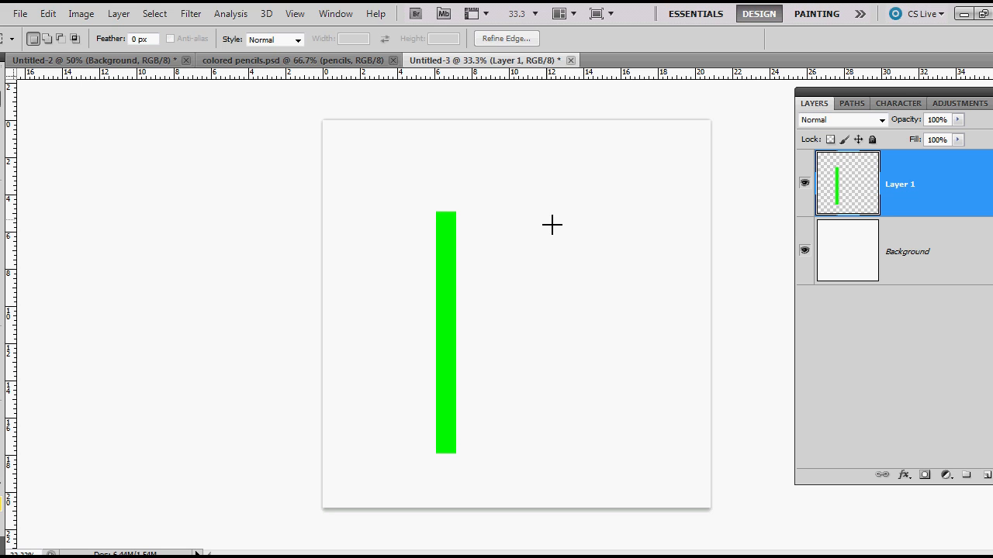
{"action": "mouse_move", "coordinate": [41, 307]}
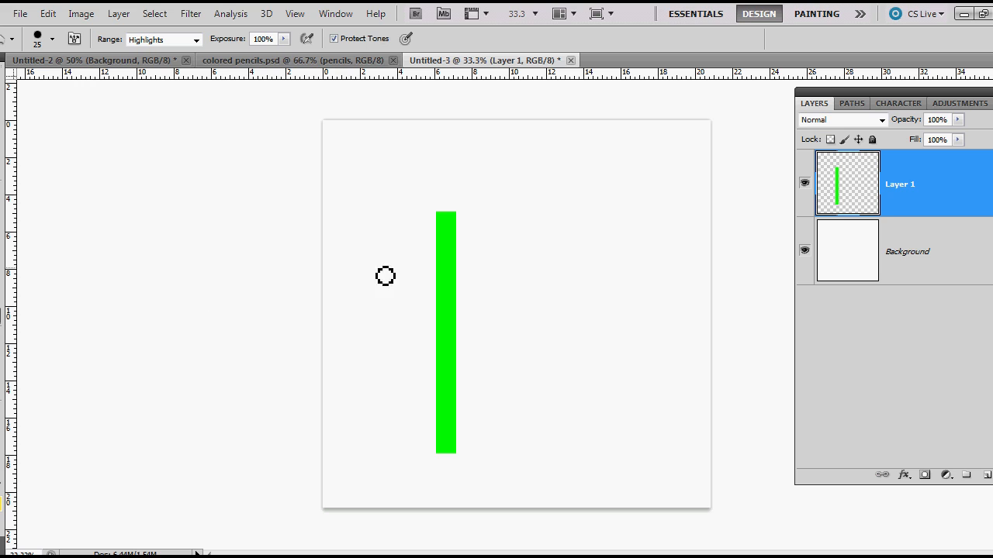
{"action": "mouse_move", "coordinate": [435, 246]}
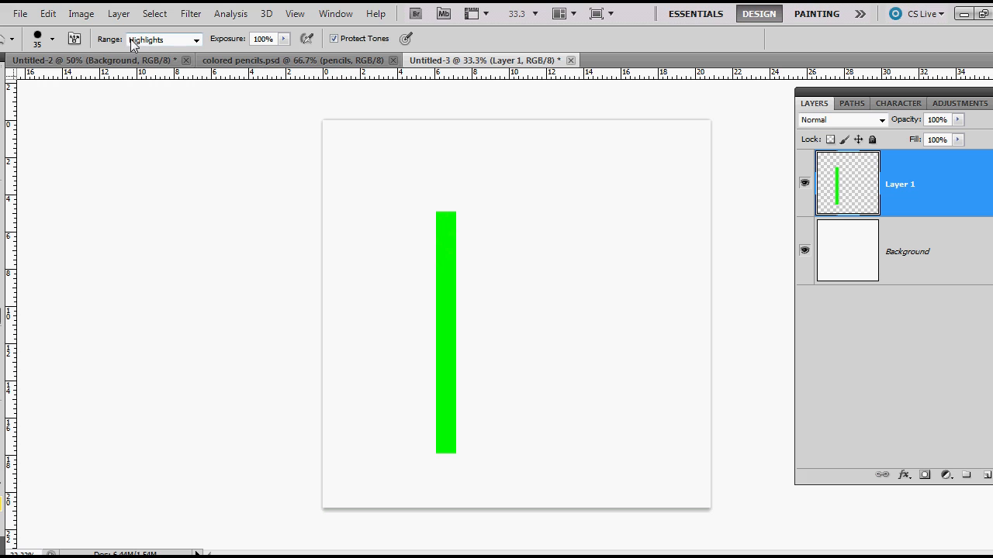
{"action": "mouse_move", "coordinate": [241, 39]}
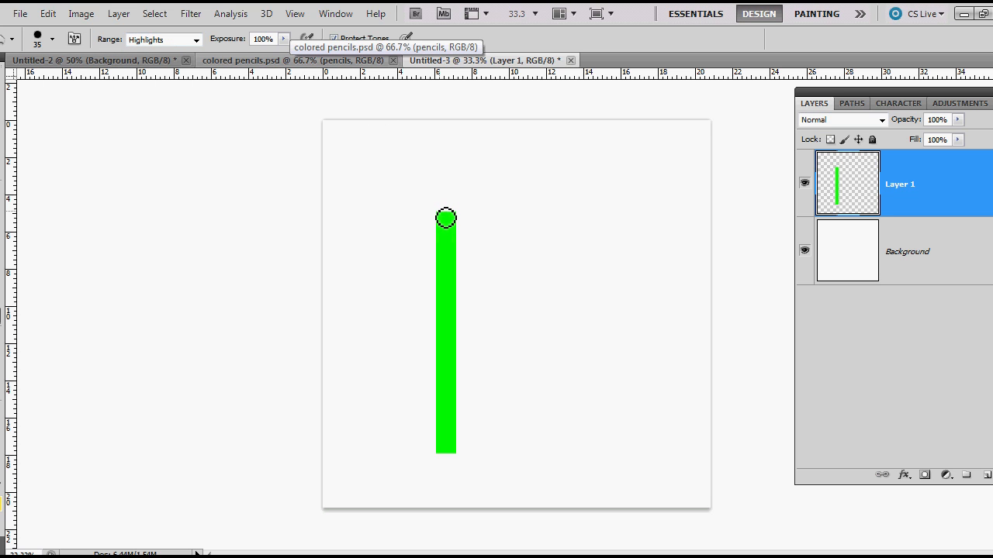
{"action": "mouse_move", "coordinate": [458, 460]}
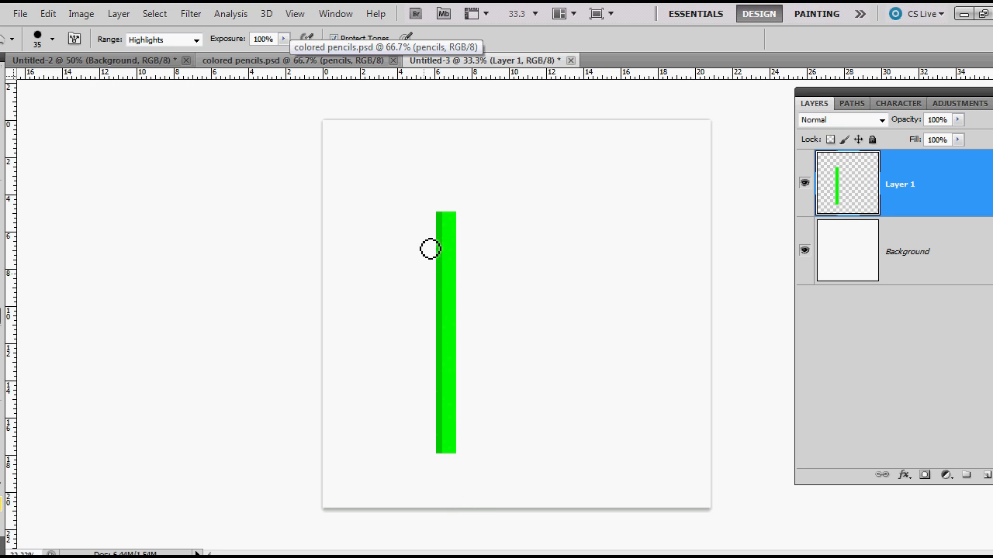
{"action": "mouse_move", "coordinate": [457, 474]}
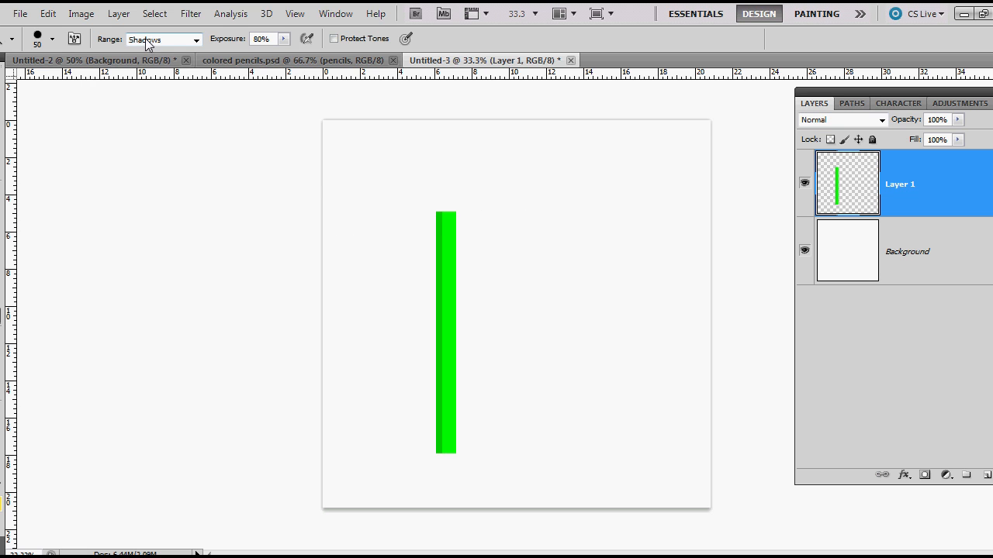
{"action": "mouse_move", "coordinate": [466, 207]}
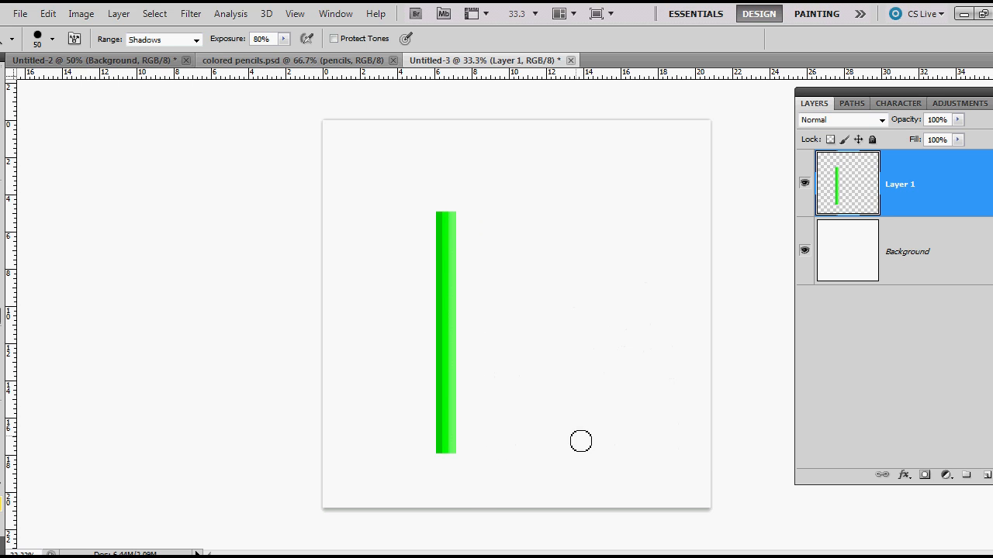
{"action": "mouse_move", "coordinate": [620, 417]}
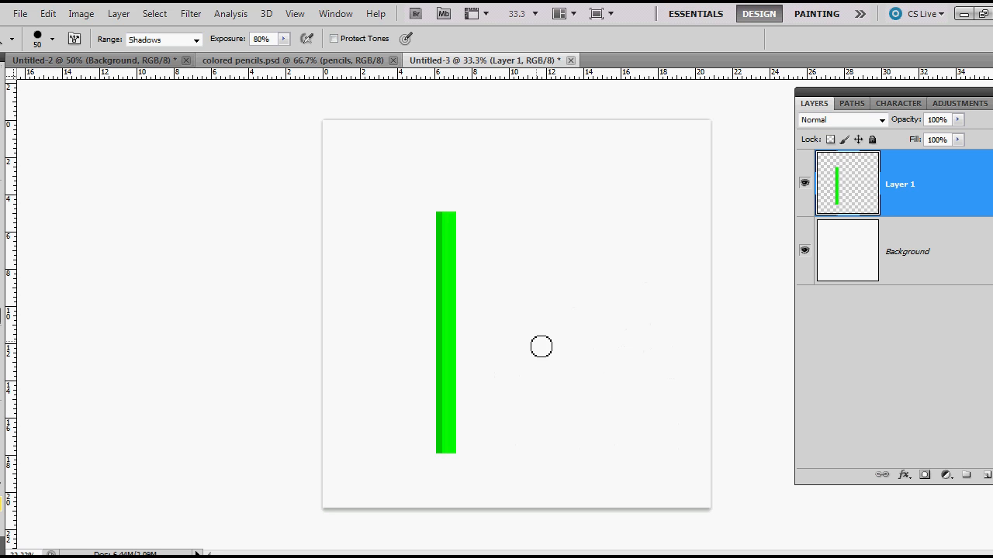
{"action": "mouse_move", "coordinate": [463, 213]}
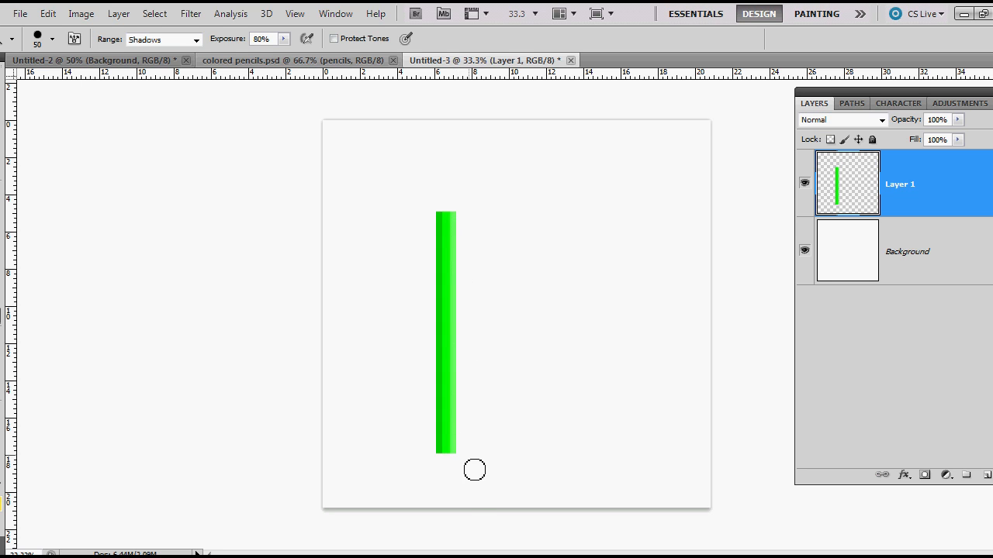
{"action": "mouse_move", "coordinate": [611, 404]}
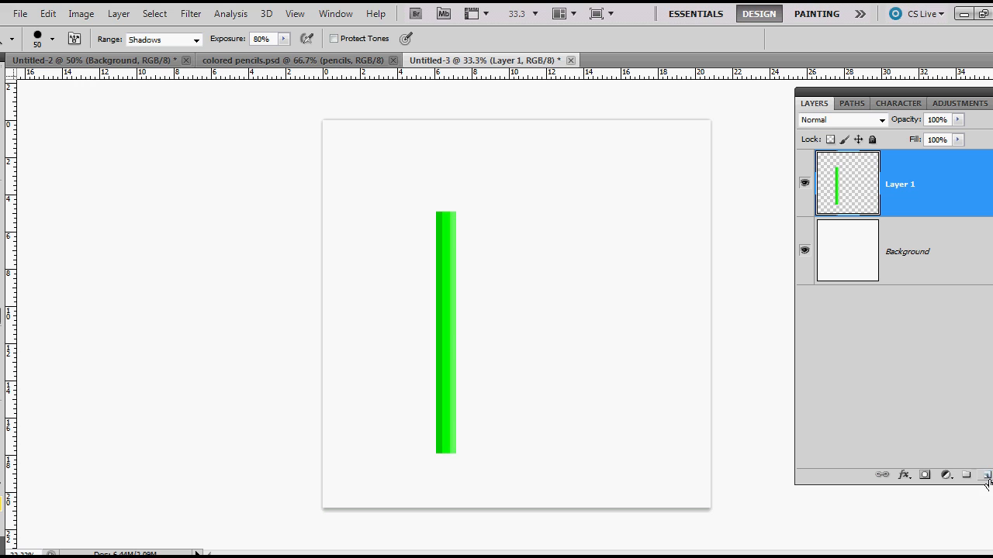
On a new layer, draw a triangular tip path, make it a selection and fill it with #fee054
{"action": "left_click", "coordinate": [966, 475]}
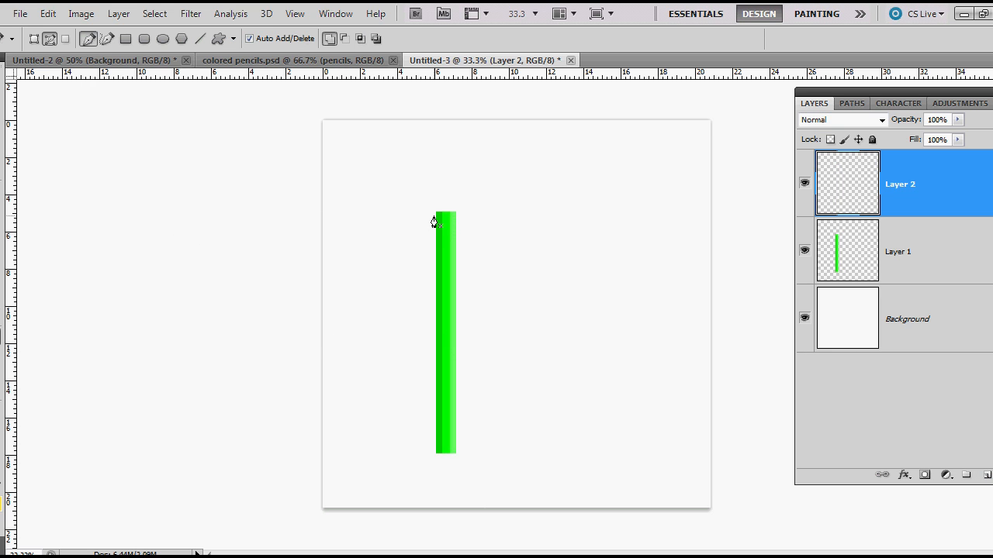
{"action": "mouse_move", "coordinate": [436, 217]}
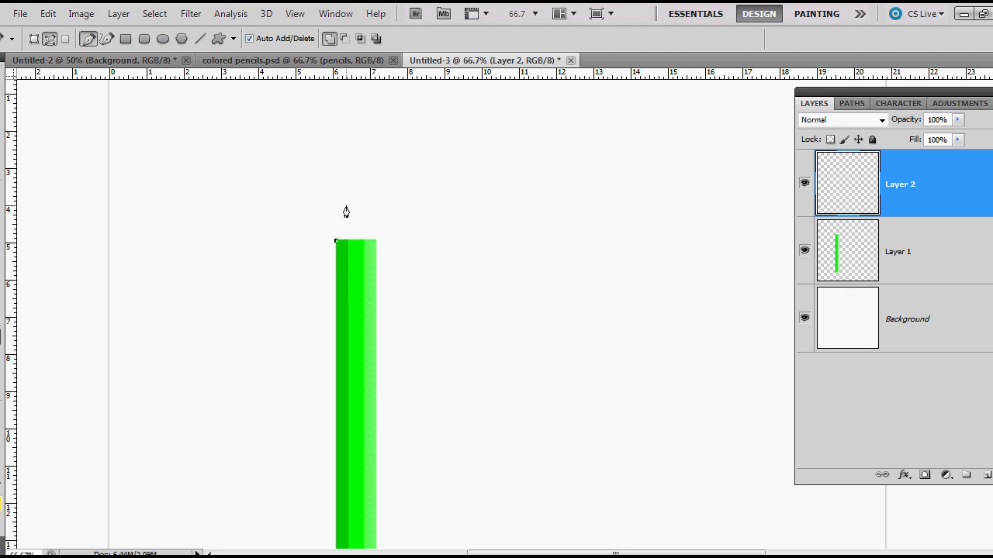
{"action": "mouse_move", "coordinate": [375, 247]}
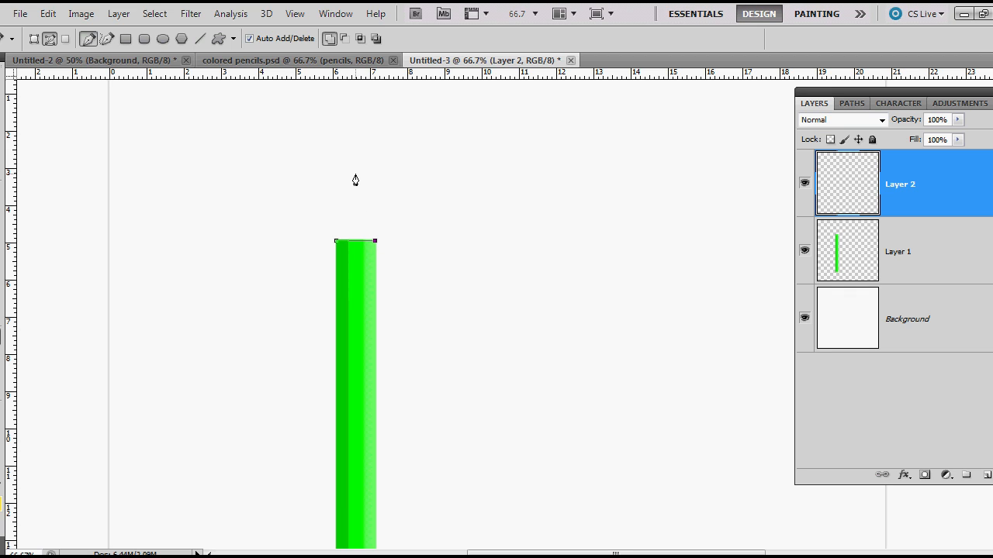
{"action": "left_click", "coordinate": [355, 177]}
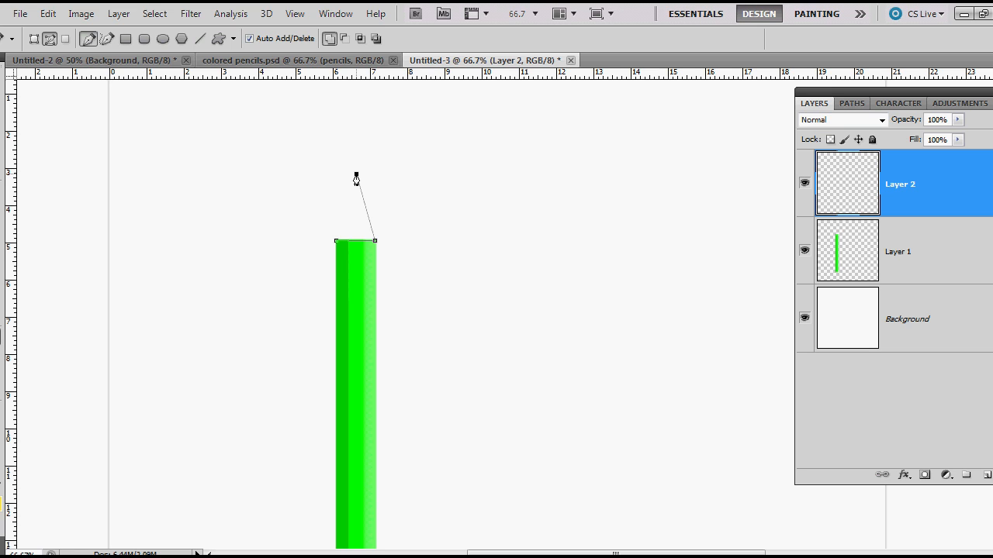
{"action": "left_click", "coordinate": [336, 245]}
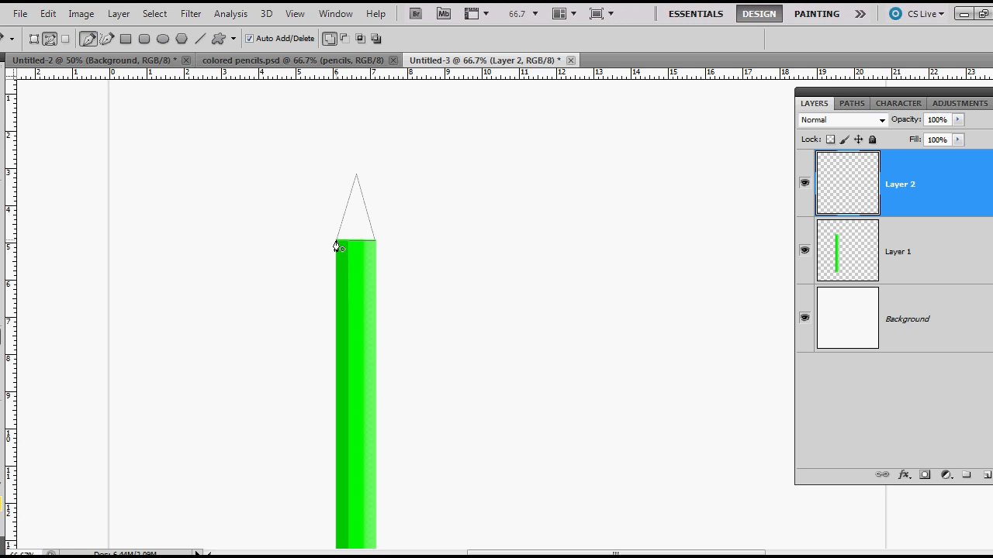
{"action": "mouse_move", "coordinate": [382, 247]}
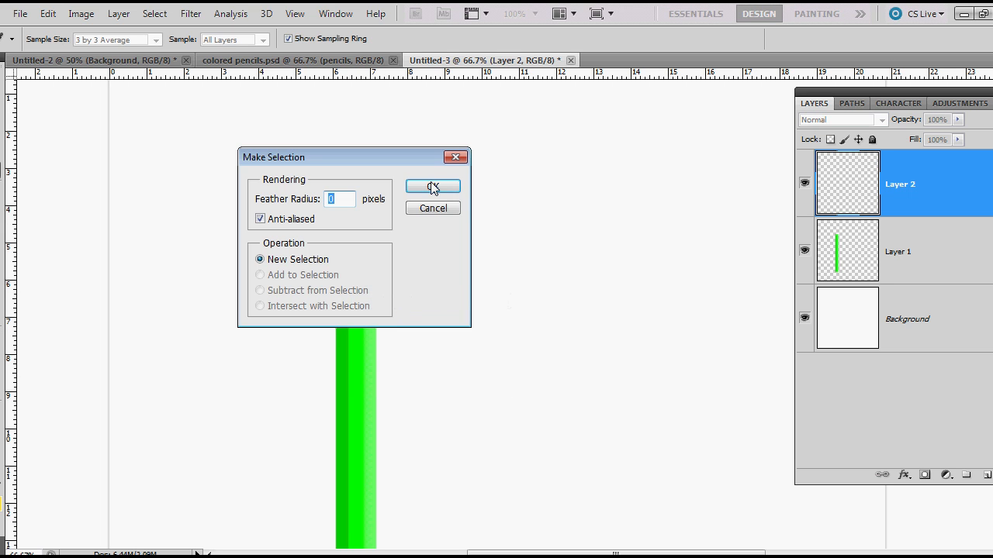
{"action": "left_click", "coordinate": [433, 187]}
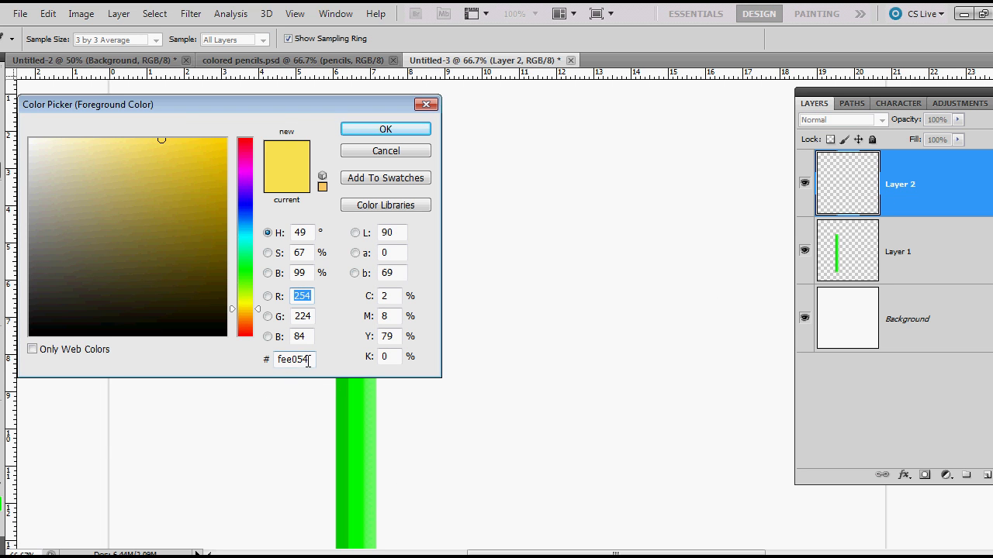
{"action": "left_click", "coordinate": [386, 128]}
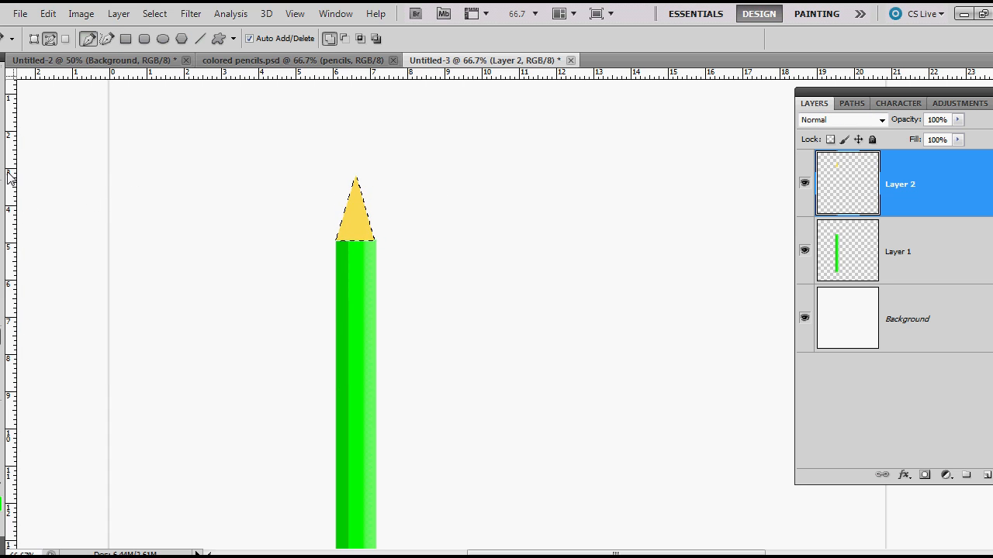
Select the tip's point and fill it with green sampled from the body on Layer 1
{"action": "left_click", "coordinate": [31, 38]}
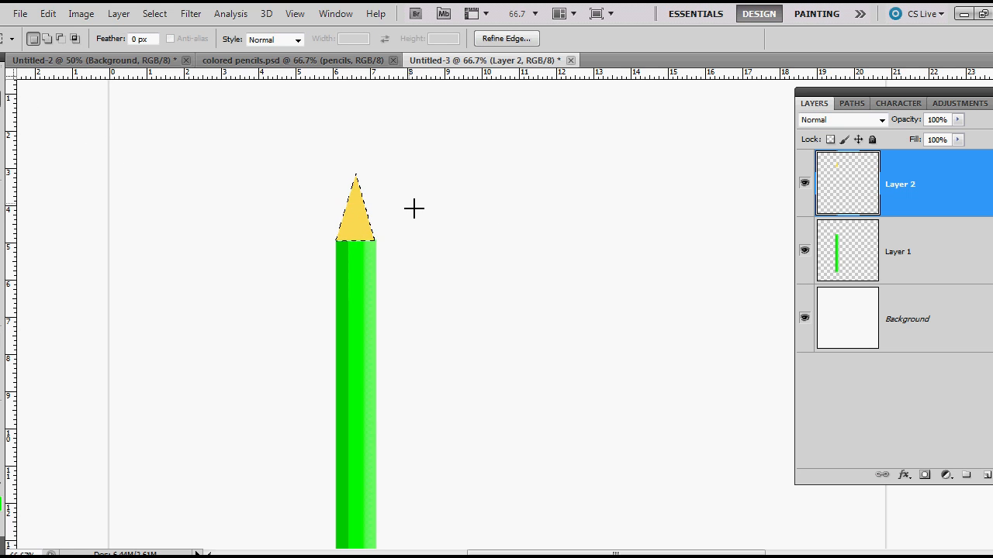
{"action": "mouse_move", "coordinate": [395, 194]}
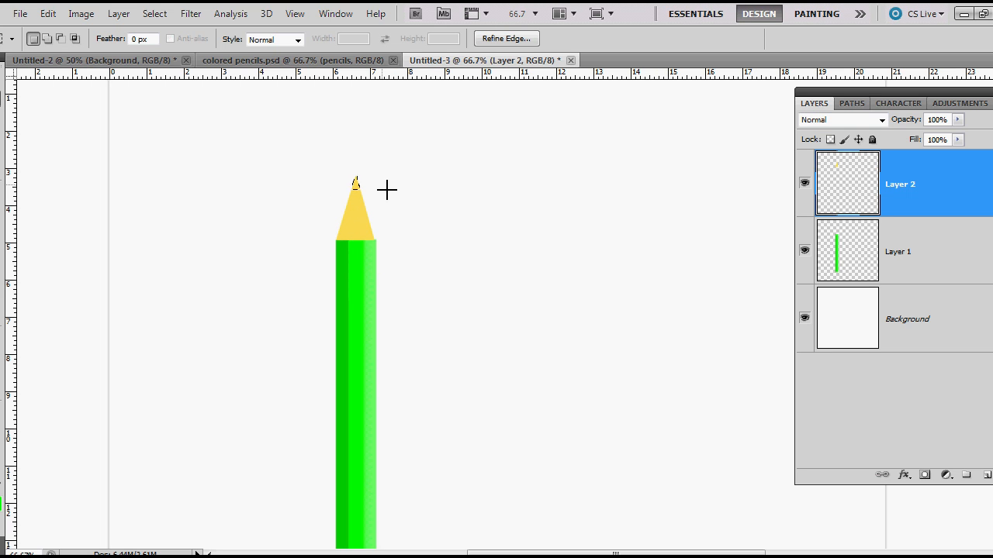
{"action": "mouse_move", "coordinate": [362, 203]}
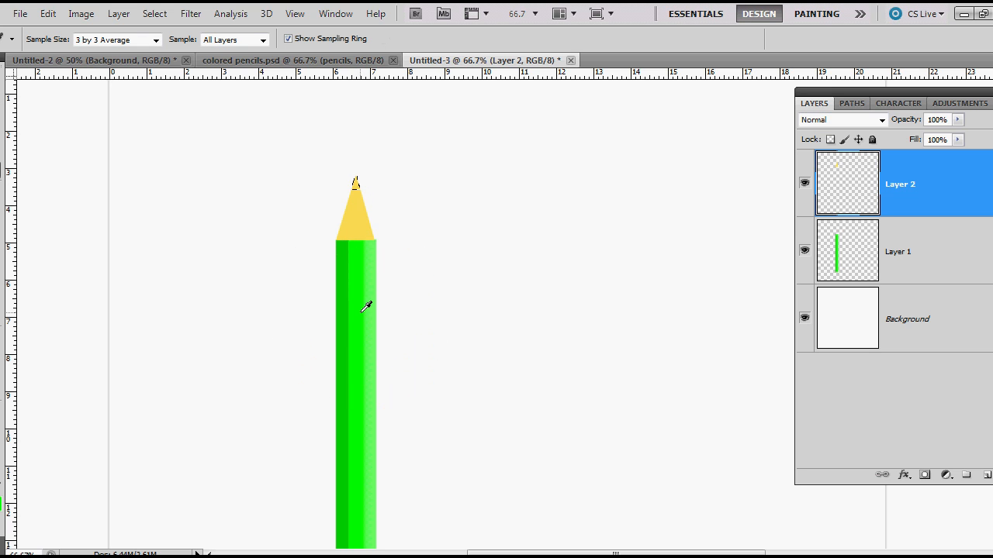
{"action": "mouse_move", "coordinate": [458, 262]}
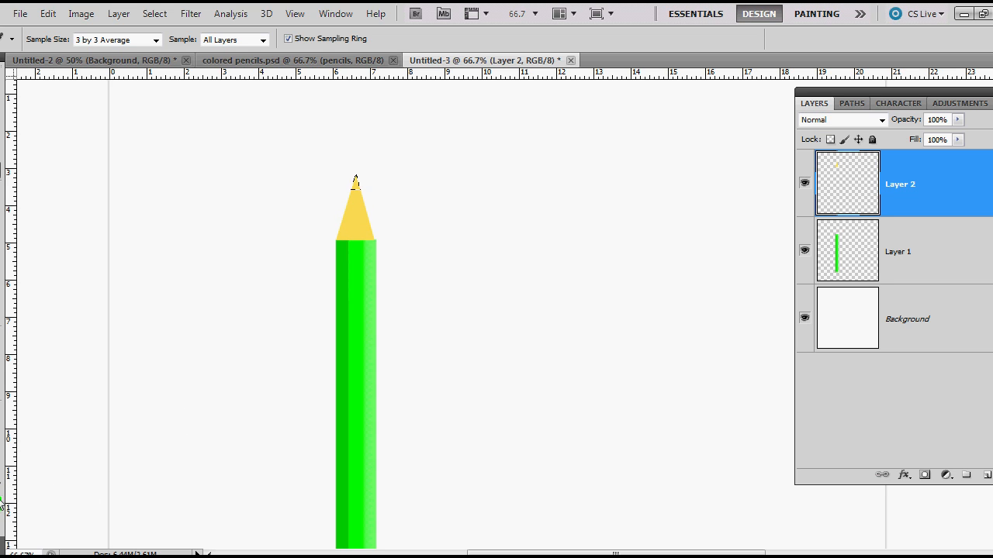
{"action": "mouse_move", "coordinate": [471, 266]}
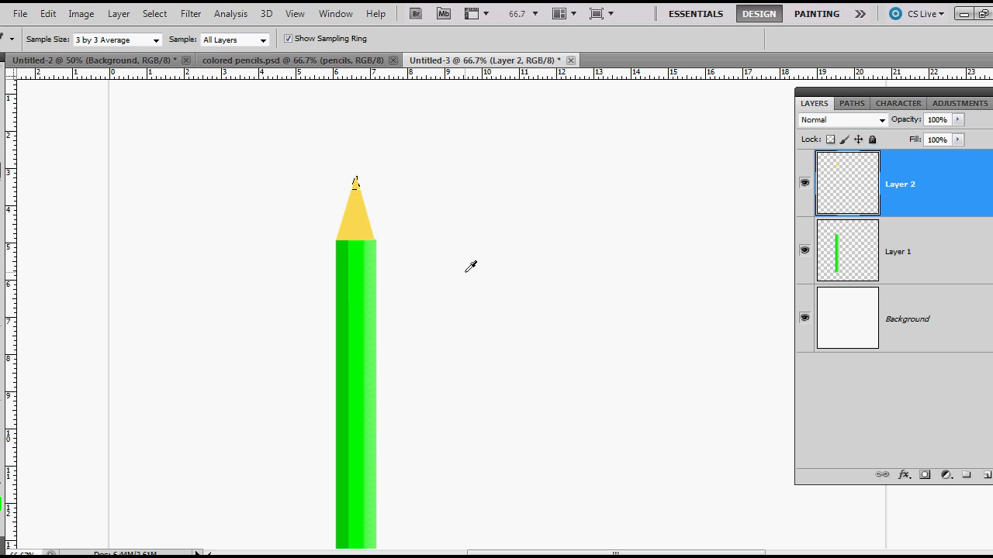
{"action": "mouse_move", "coordinate": [922, 254]}
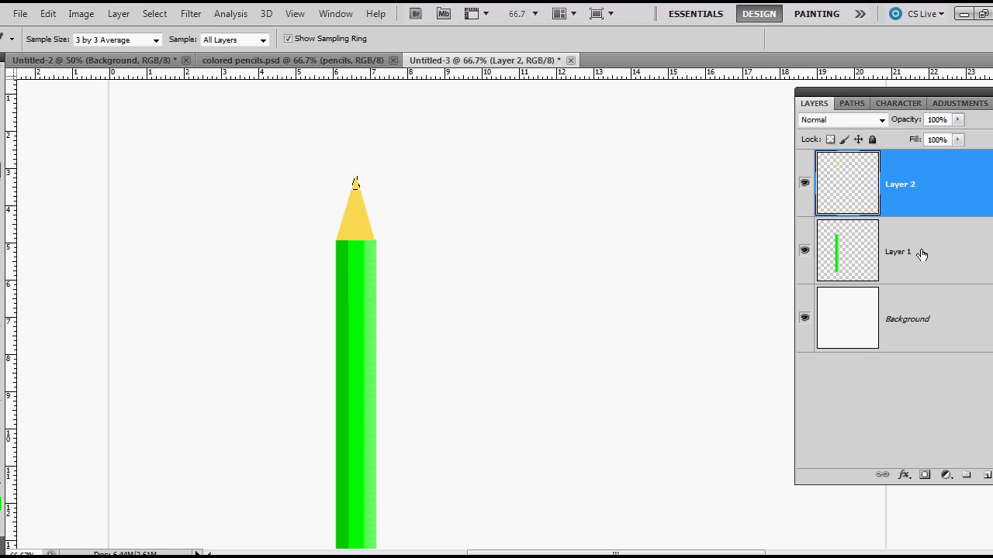
{"action": "left_click", "coordinate": [900, 251]}
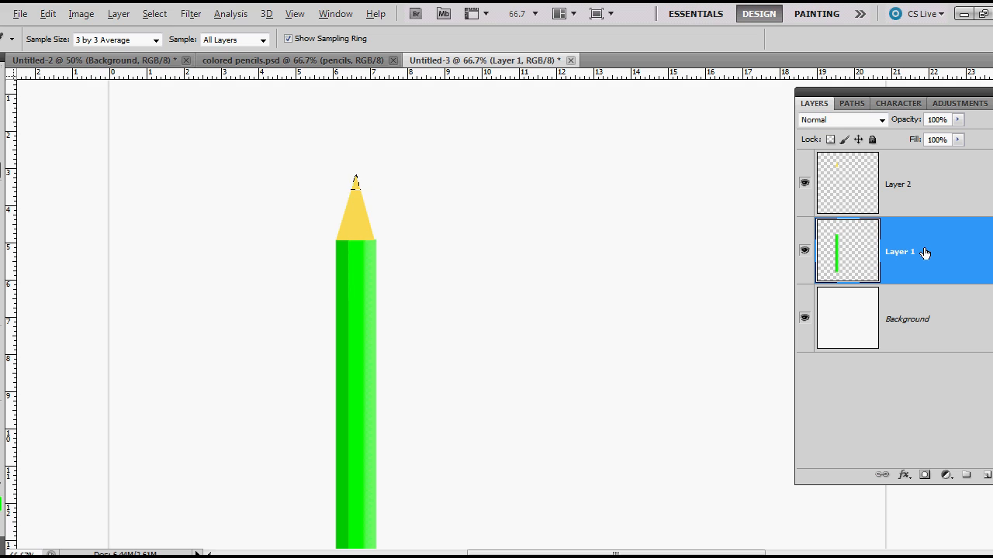
{"action": "left_click", "coordinate": [900, 184]}
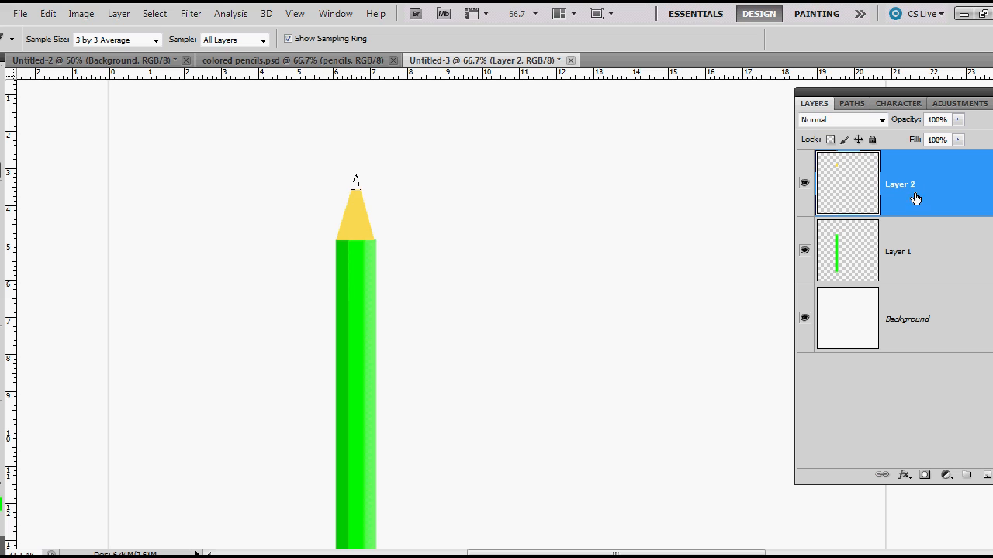
{"action": "left_click", "coordinate": [900, 251]}
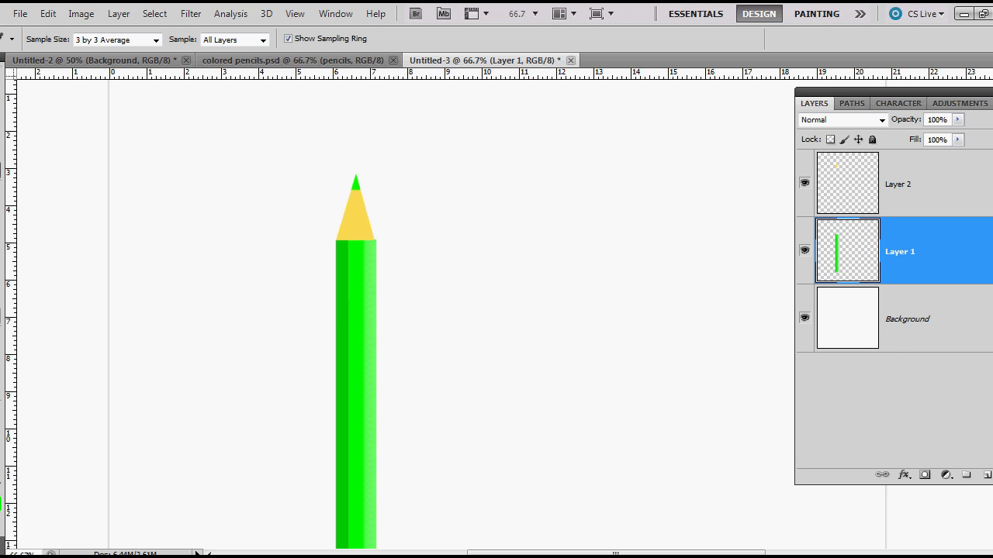
{"action": "mouse_move", "coordinate": [4, 335]}
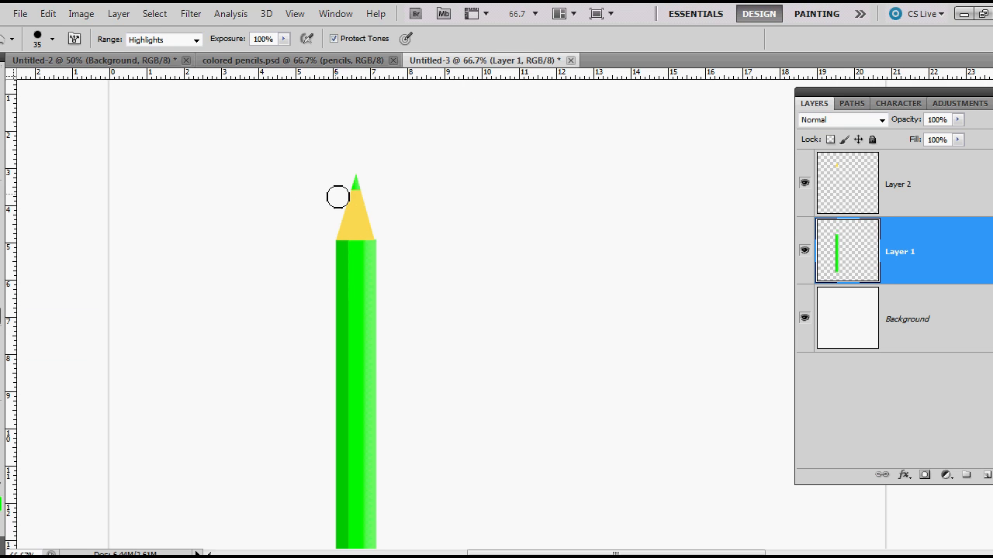
{"action": "mouse_move", "coordinate": [347, 181]}
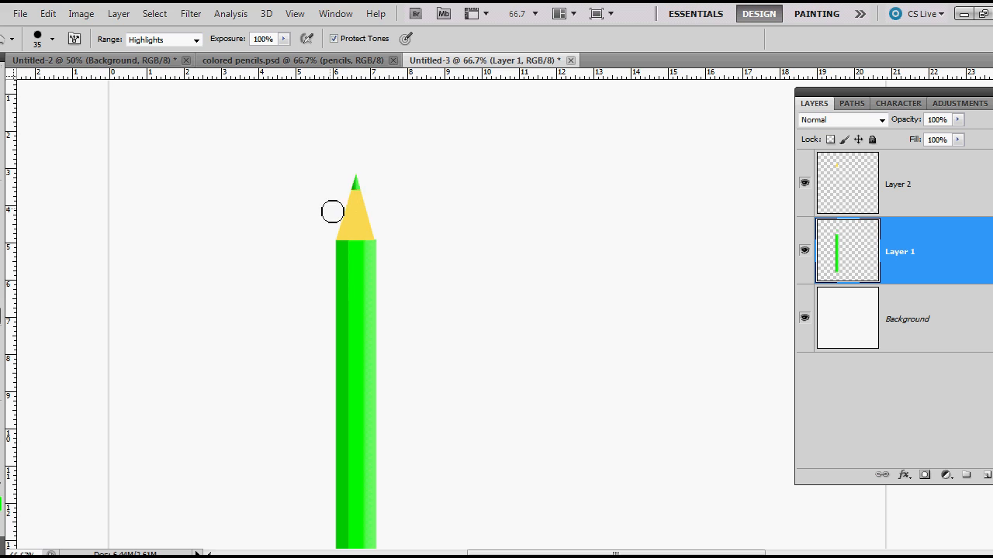
{"action": "mouse_move", "coordinate": [489, 294]}
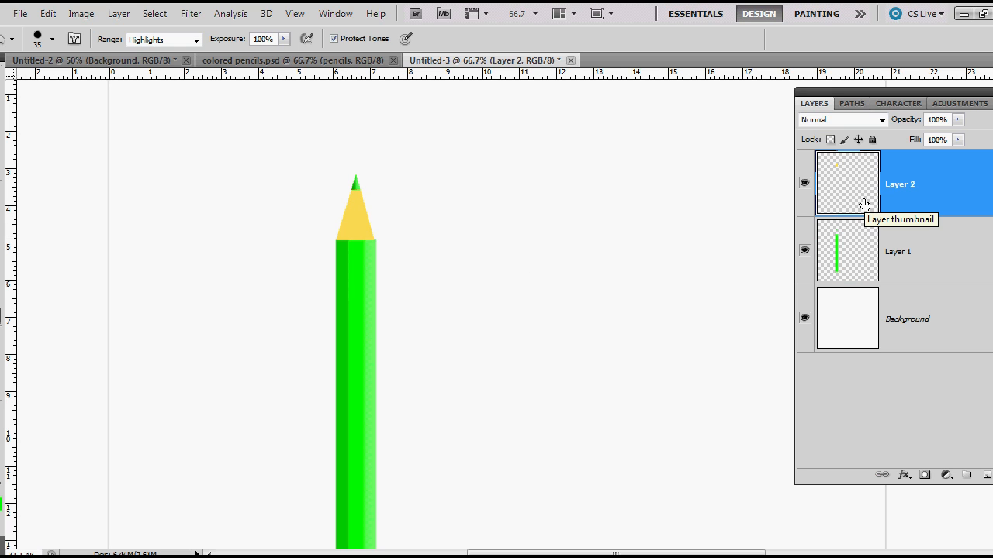
{"action": "mouse_move", "coordinate": [388, 241]}
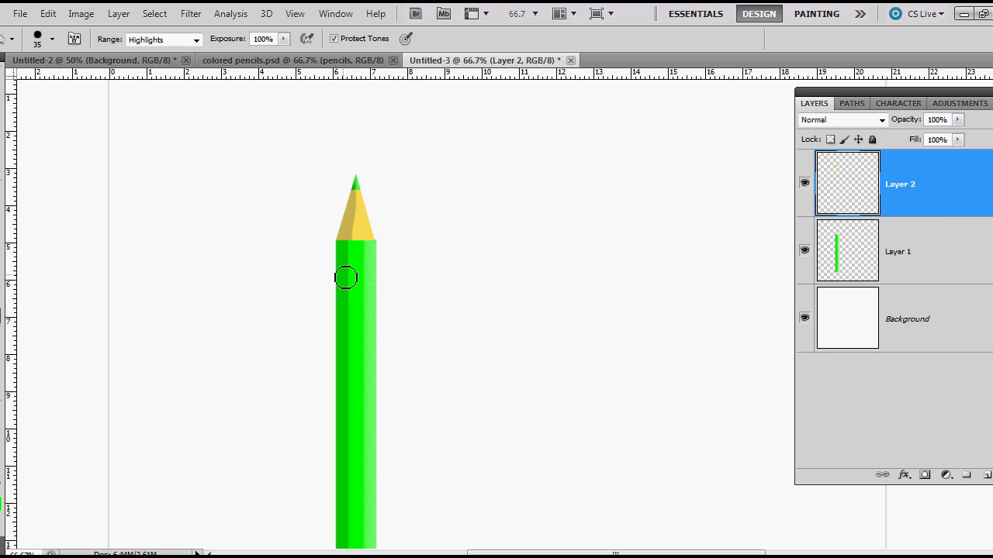
{"action": "mouse_move", "coordinate": [488, 281]}
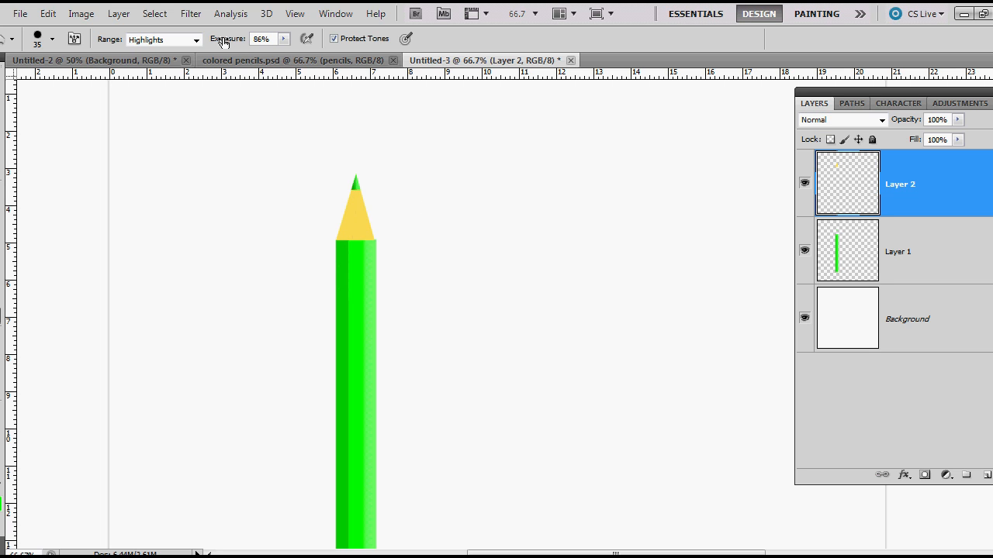
Burn the left side of the tip with a Shadows-range brush, then zoom out to 50%
{"action": "left_click", "coordinate": [52, 40]}
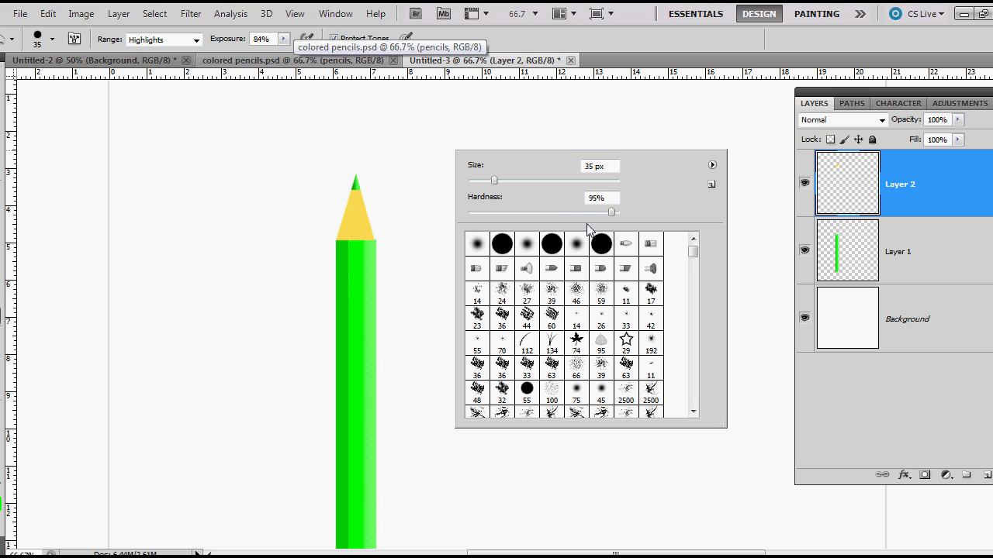
{"action": "left_click", "coordinate": [349, 196]}
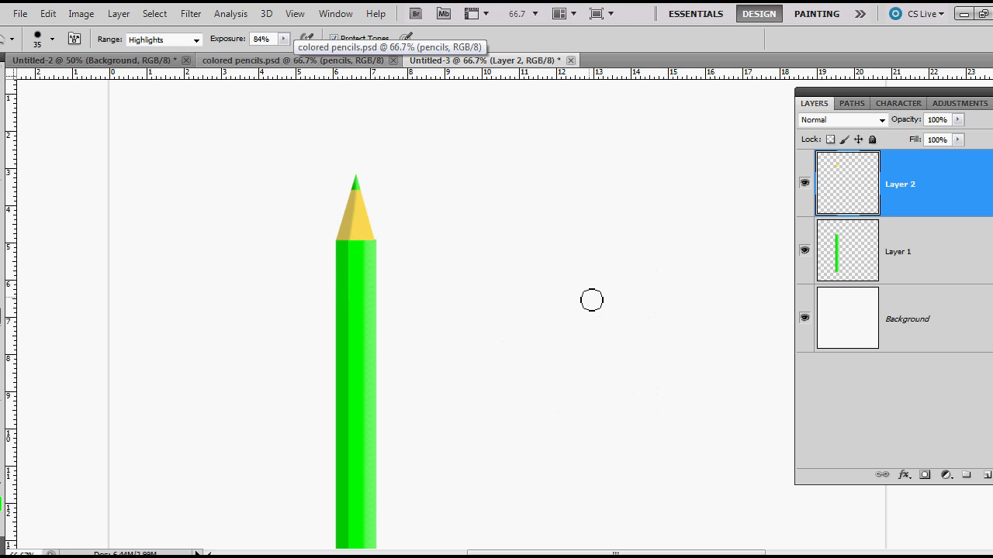
{"action": "mouse_move", "coordinate": [592, 301]}
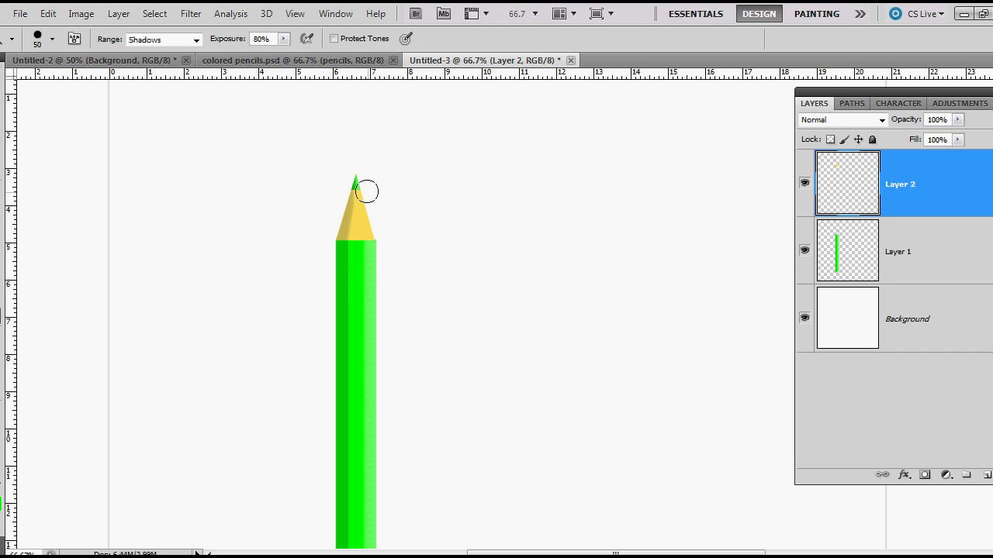
{"action": "mouse_move", "coordinate": [436, 281]}
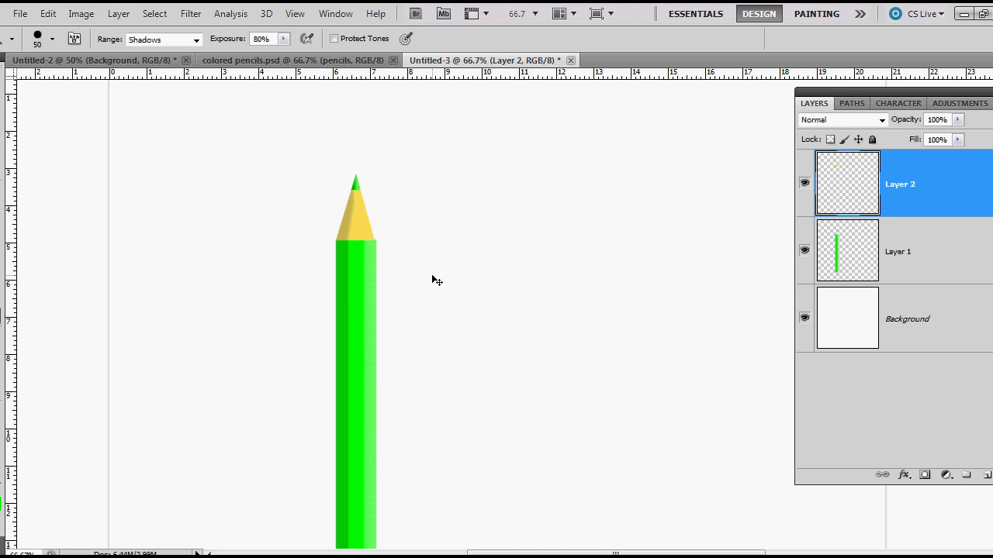
{"action": "left_click", "coordinate": [262, 39]}
{"action": "type", "text": "70"}
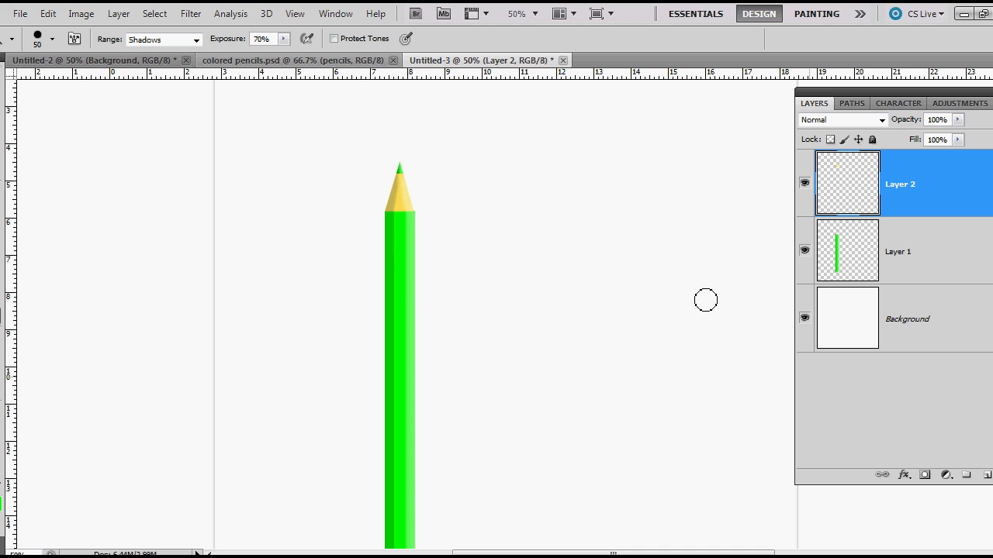
{"action": "mouse_move", "coordinate": [447, 418]}
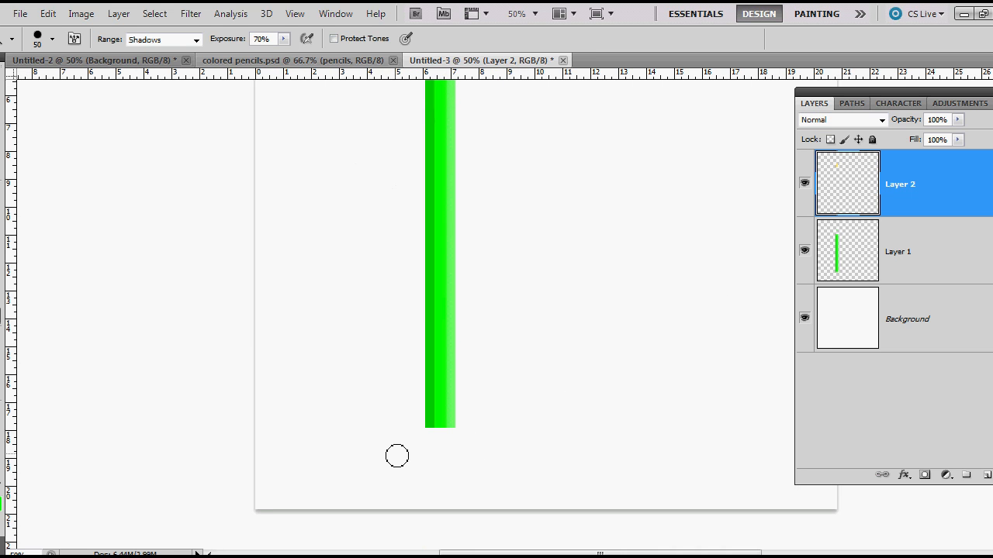
Erase the bottom corners of the body on Layer 1, then select both pencil layers
{"action": "left_click", "coordinate": [899, 251]}
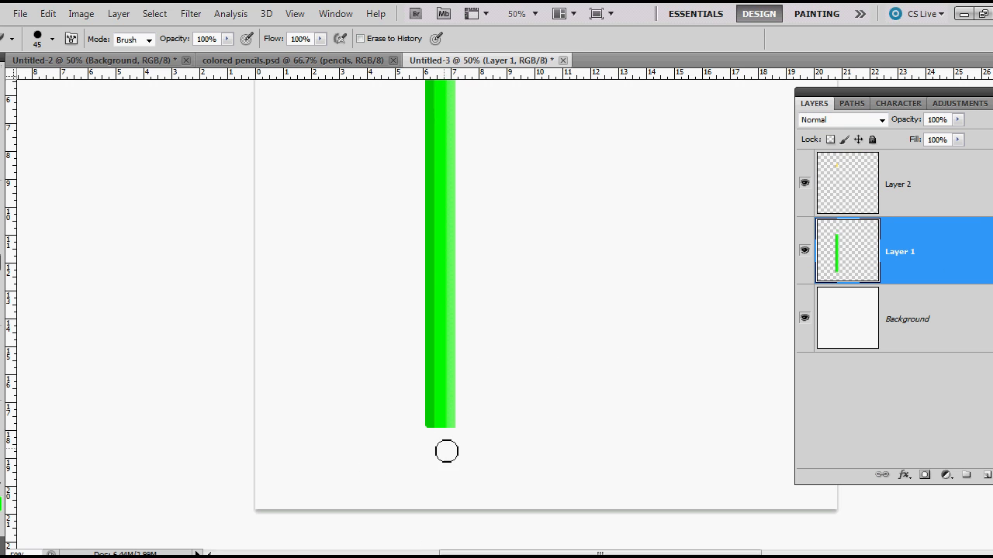
{"action": "mouse_move", "coordinate": [489, 473]}
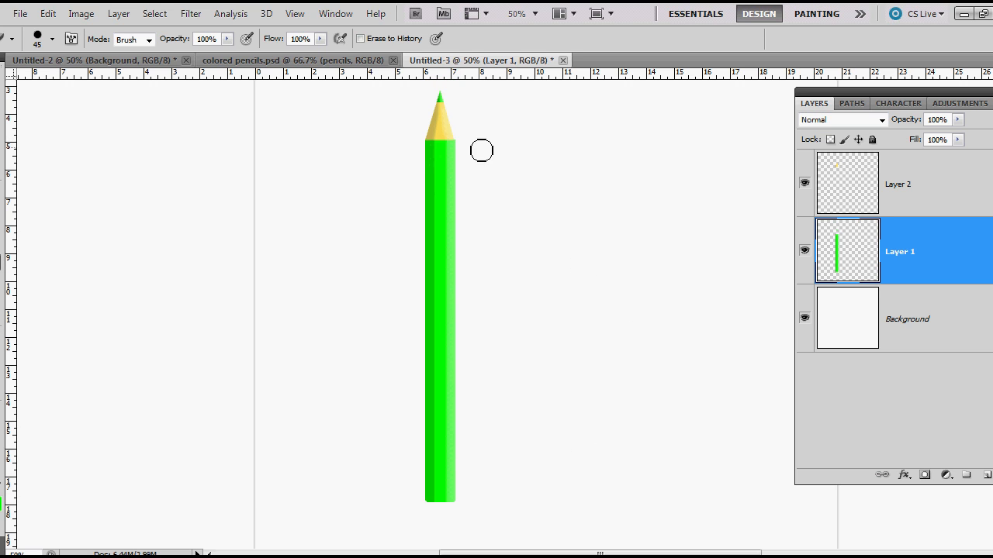
{"action": "mouse_move", "coordinate": [933, 296]}
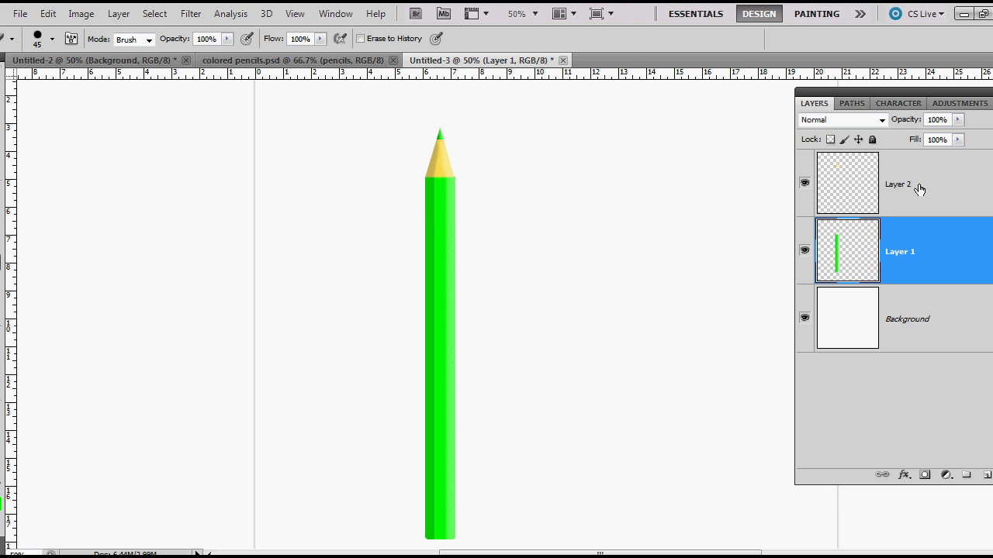
{"action": "left_click", "coordinate": [900, 184]}
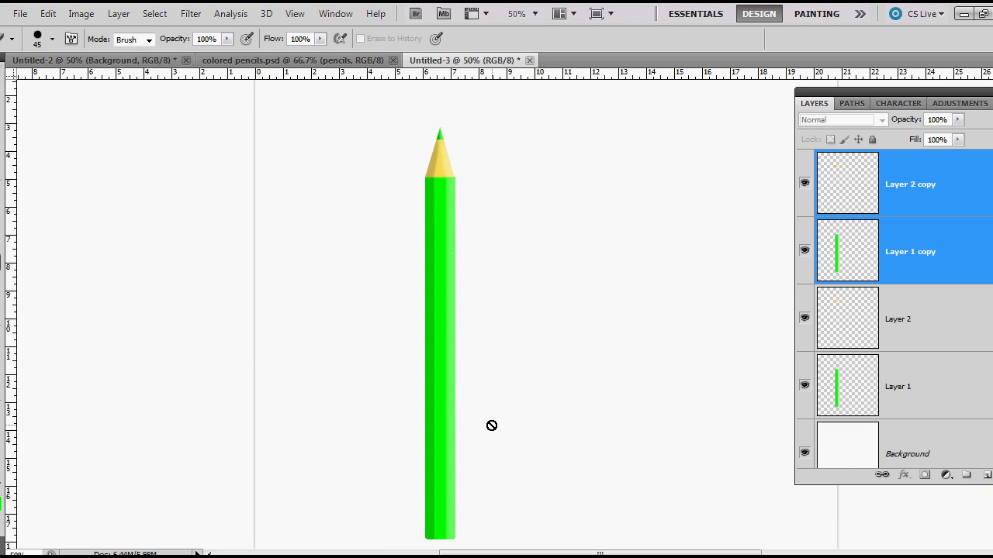
{"action": "mouse_move", "coordinate": [444, 337]}
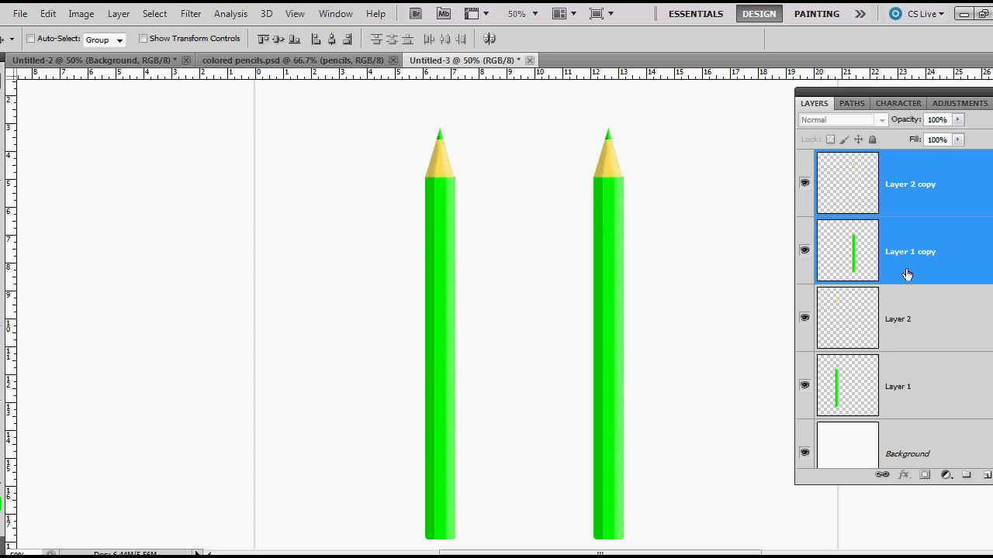
Duplicate Layer 1 and Layer 2 and move the copies right of the original pencil
{"action": "left_click", "coordinate": [907, 184]}
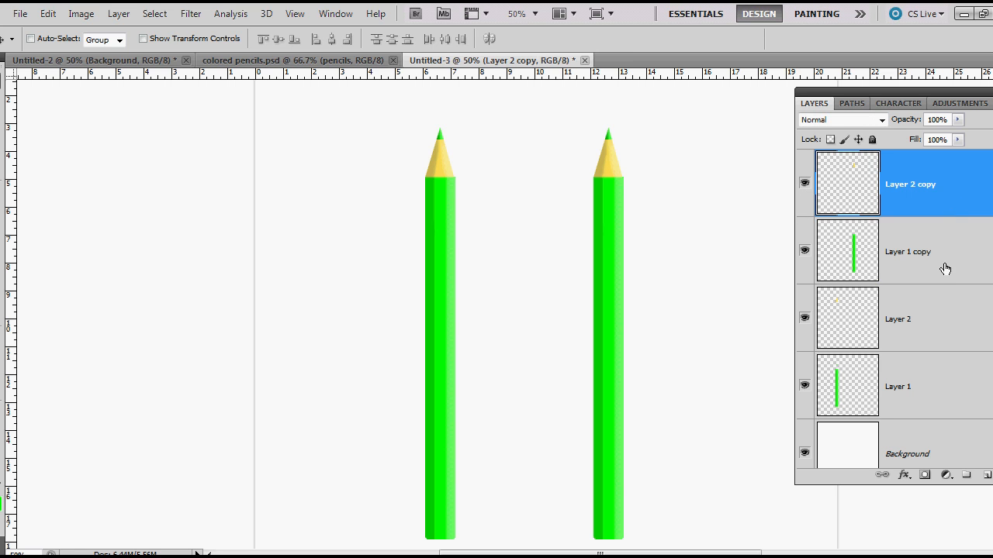
{"action": "left_click", "coordinate": [907, 251]}
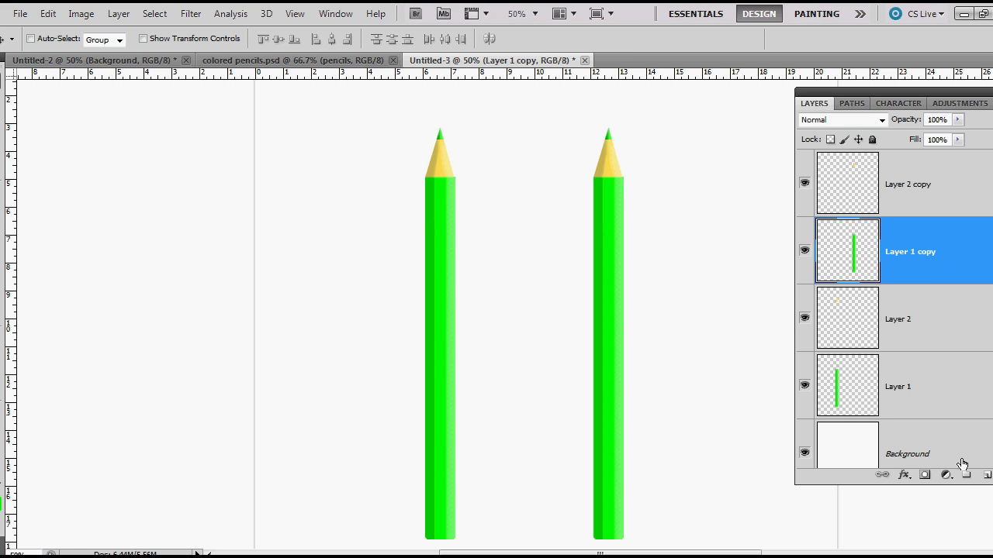
Add a Hue/Saturation adjustment layer and settle the Hue slider on blue, about +82
{"action": "left_click", "coordinate": [945, 475]}
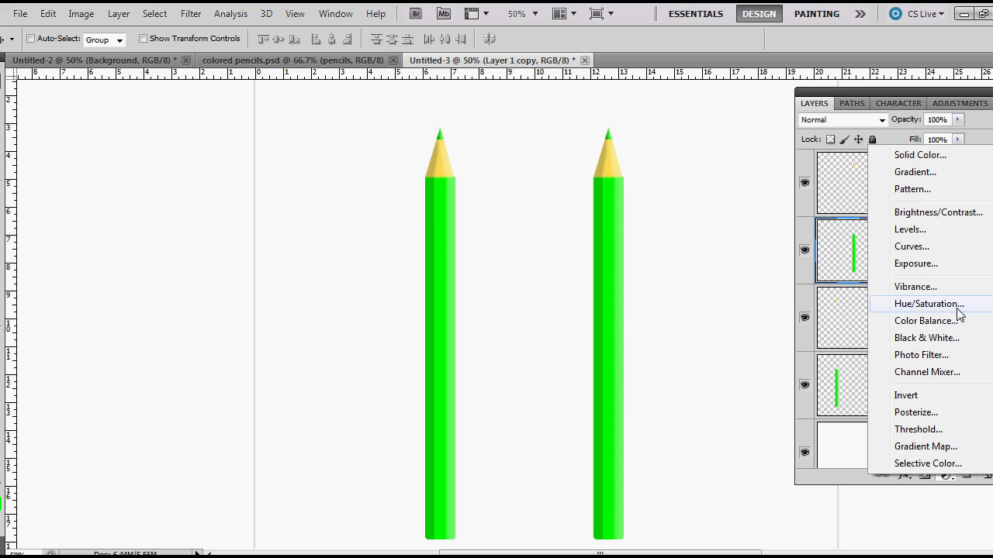
{"action": "left_click", "coordinate": [928, 303]}
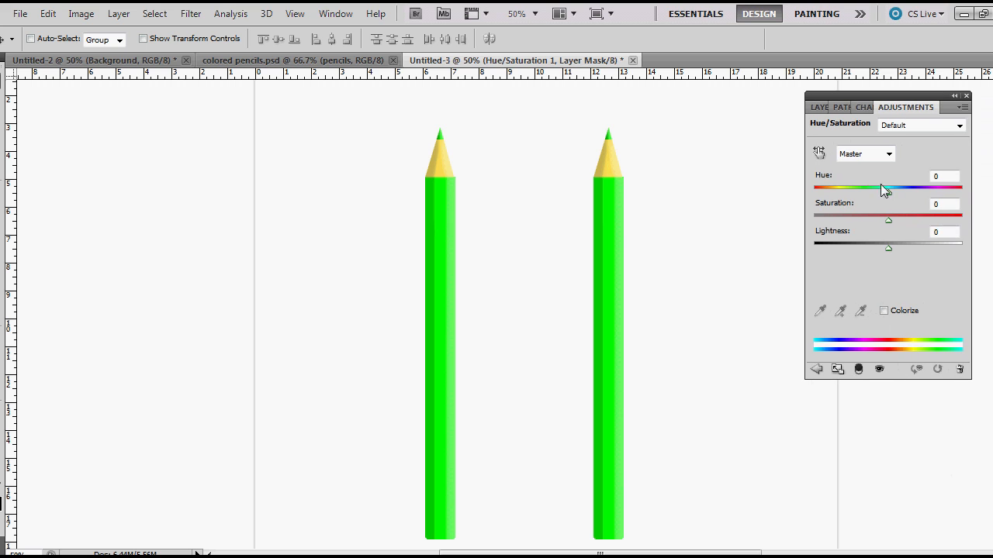
{"action": "left_click_drag", "start_coordinate": [887, 188], "coordinate": [911, 187]}
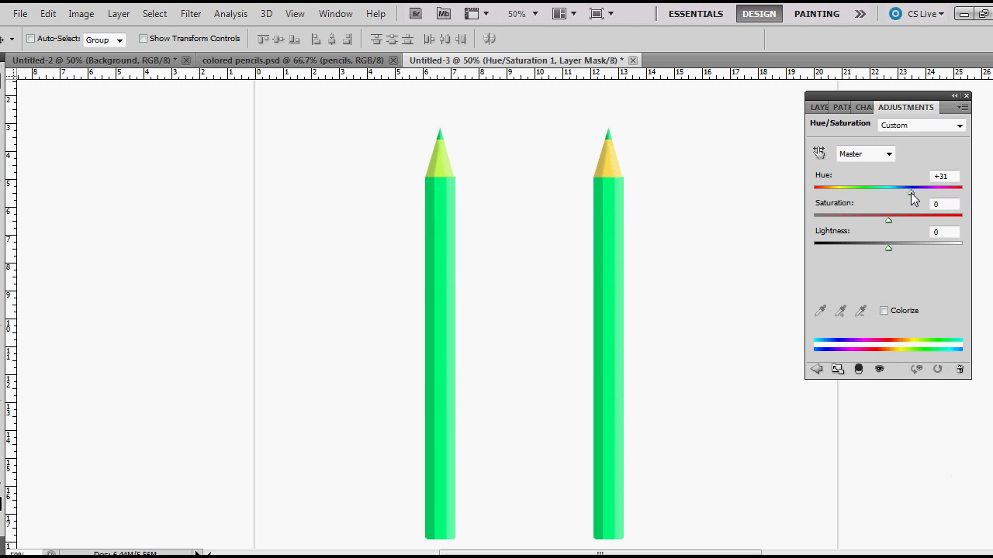
{"action": "left_click_drag", "start_coordinate": [911, 187], "coordinate": [929, 187]}
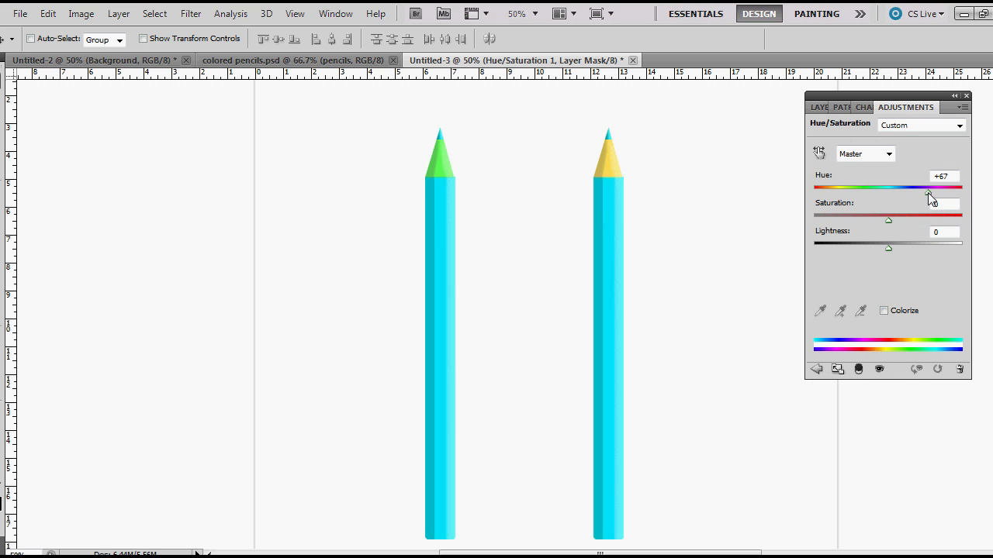
{"action": "left_click_drag", "start_coordinate": [928, 187], "coordinate": [950, 187]}
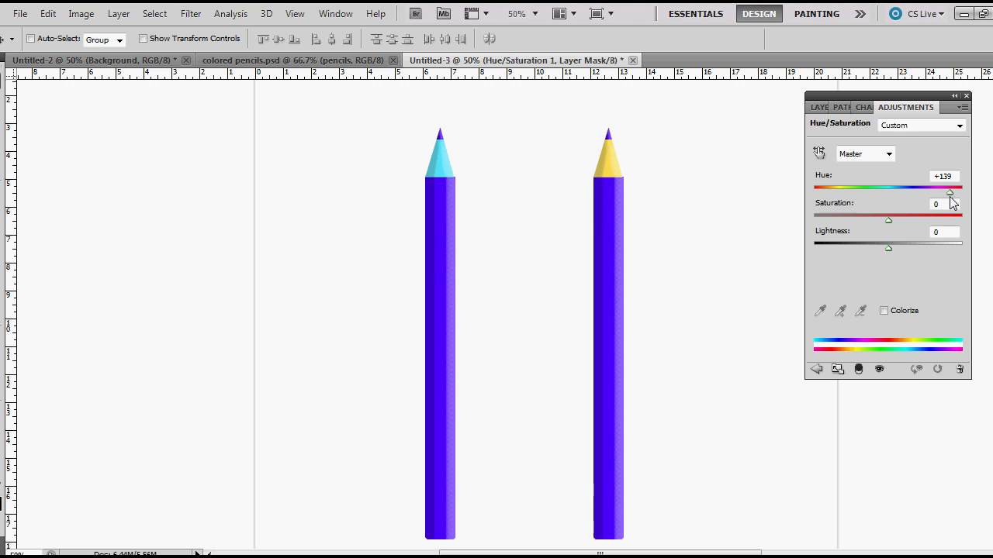
{"action": "left_click_drag", "start_coordinate": [950, 193], "coordinate": [937, 193]}
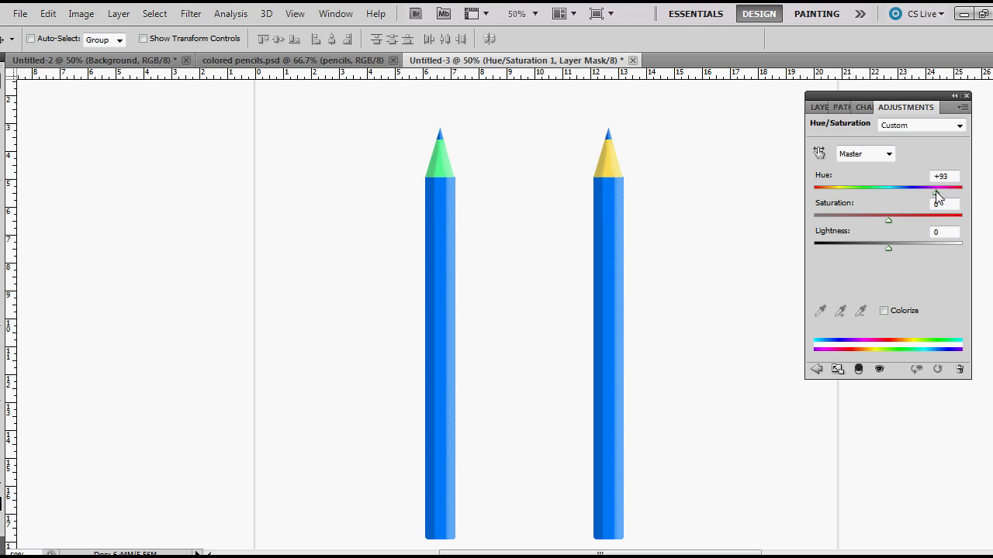
{"action": "left_click_drag", "start_coordinate": [938, 187], "coordinate": [844, 186]}
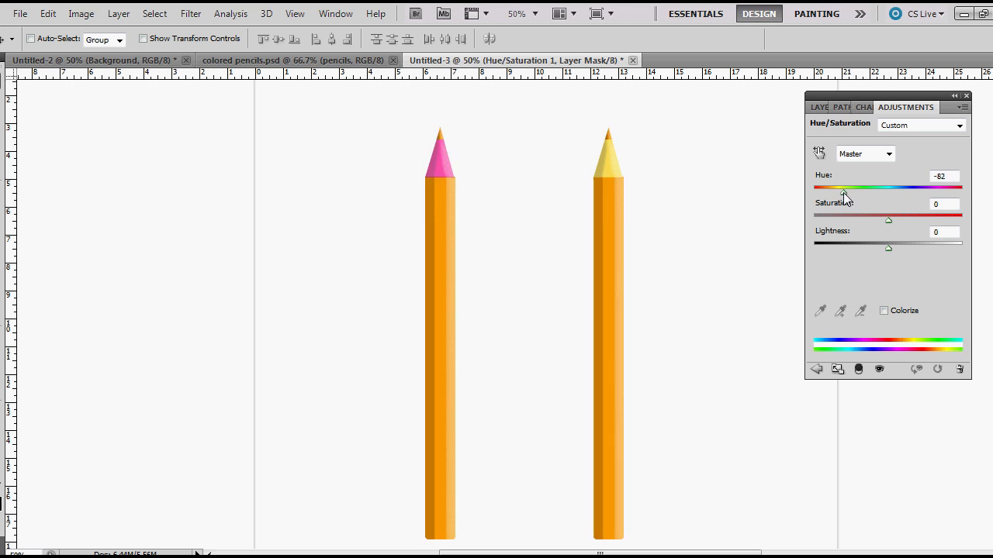
{"action": "left_click_drag", "start_coordinate": [843, 192], "coordinate": [853, 192]}
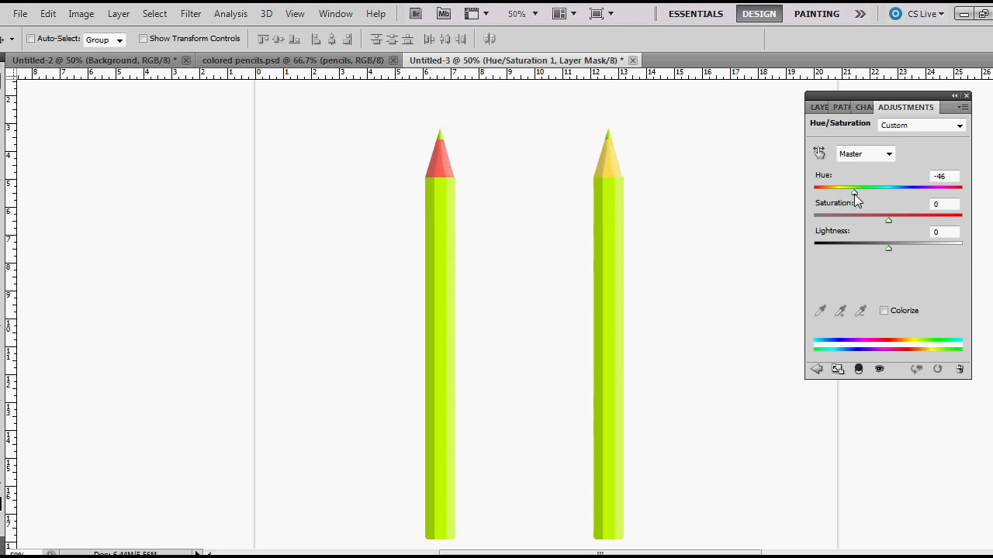
{"action": "left_click_drag", "start_coordinate": [853, 186], "coordinate": [836, 186]}
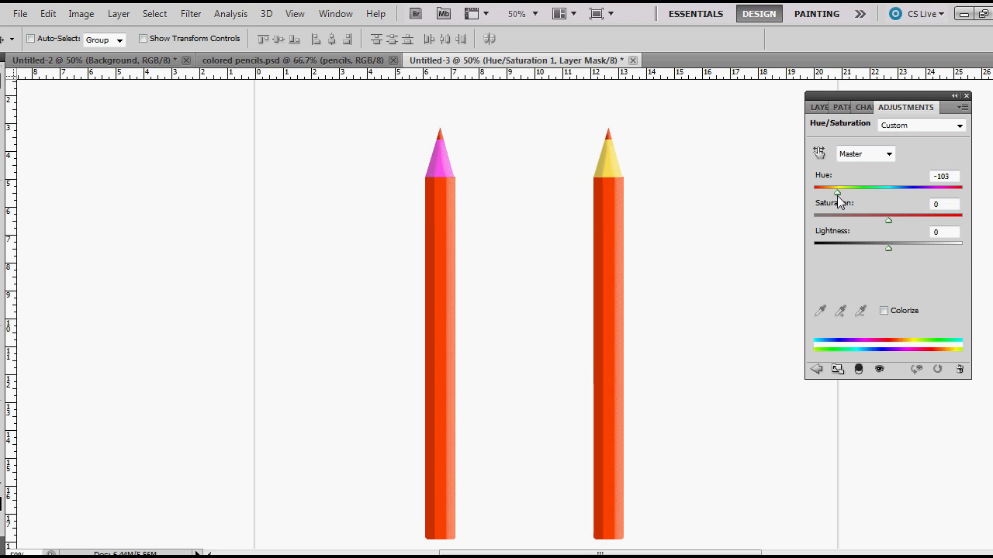
{"action": "left_click_drag", "start_coordinate": [838, 187], "coordinate": [836, 187]}
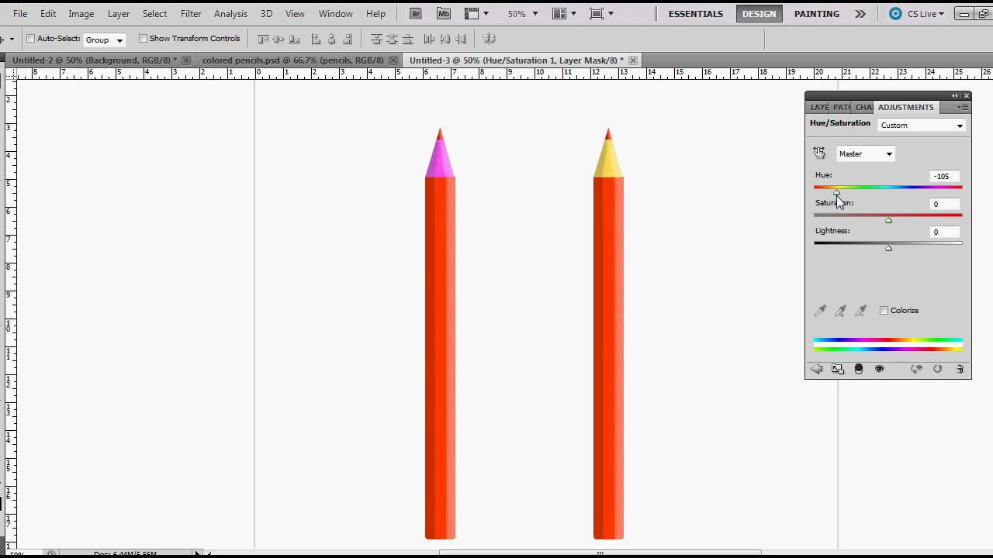
{"action": "left_click_drag", "start_coordinate": [836, 192], "coordinate": [884, 192]}
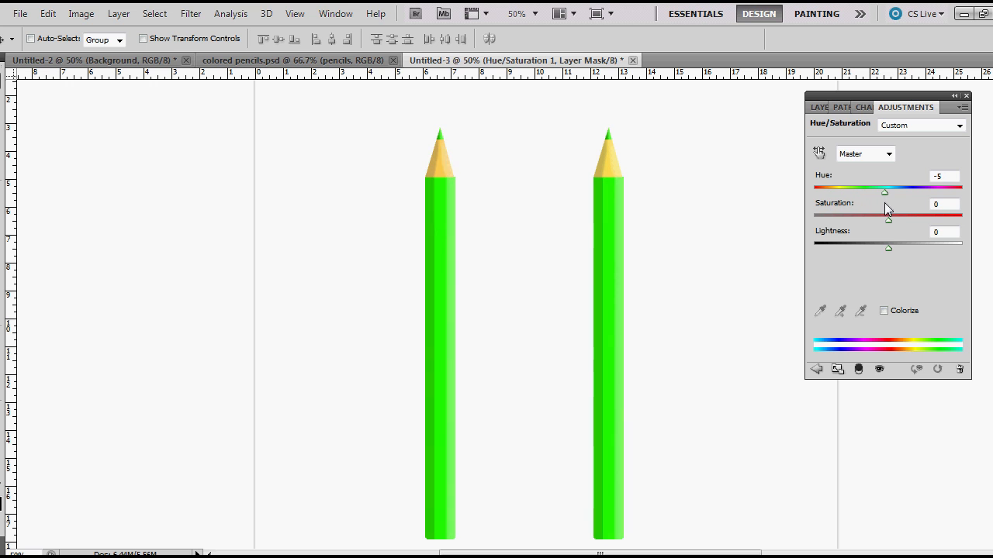
{"action": "left_click_drag", "start_coordinate": [885, 191], "coordinate": [915, 192]}
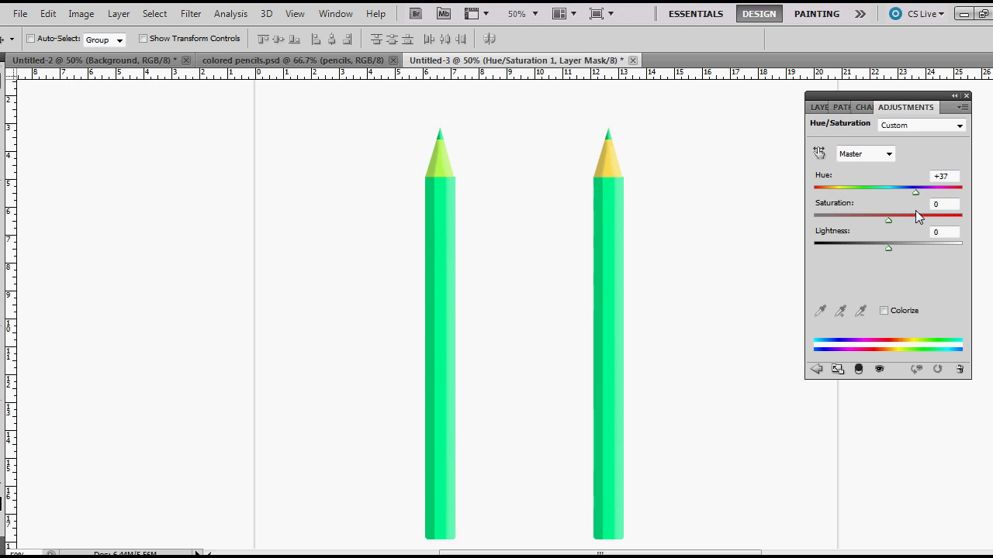
{"action": "left_click_drag", "start_coordinate": [915, 192], "coordinate": [932, 191]}
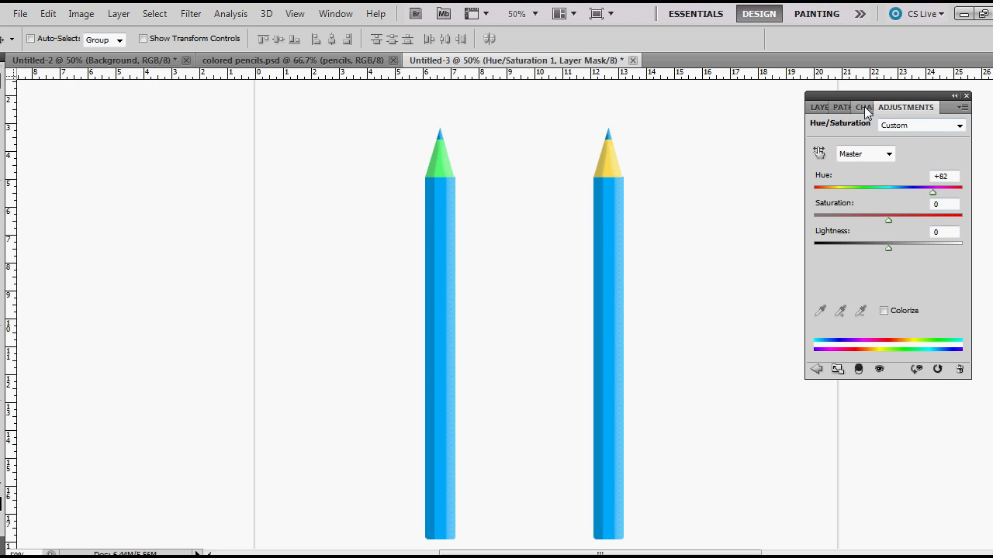
{"action": "left_click", "coordinate": [823, 107]}
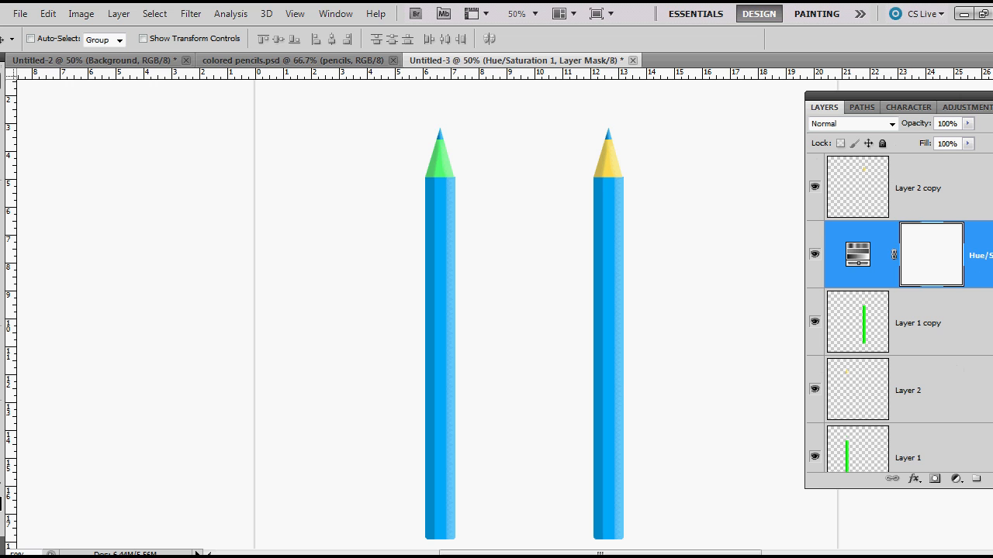
Make the Hue/Saturation layer a clipping mask, then reselect Layer 2 copy and the adjustment layer
{"action": "right_click", "coordinate": [930, 254]}
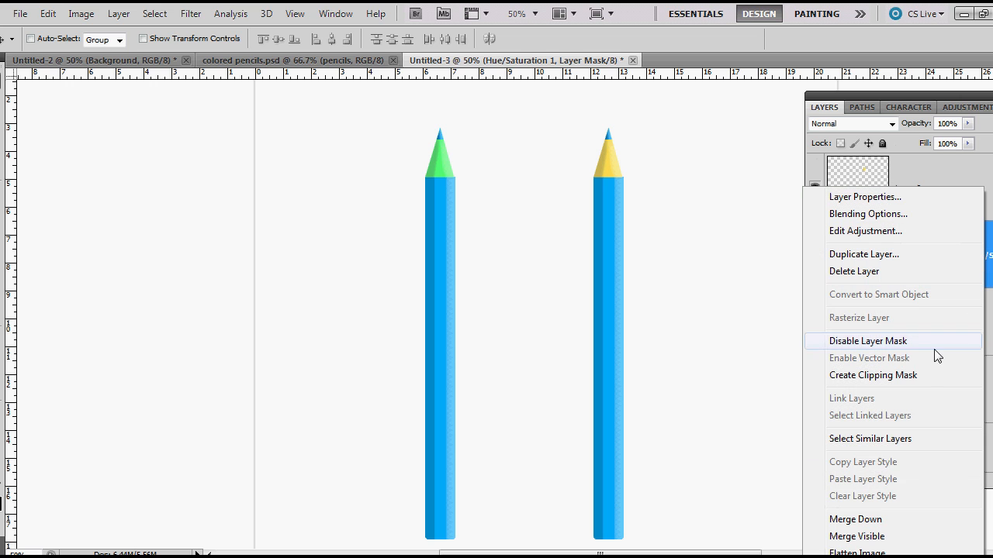
{"action": "left_click", "coordinate": [867, 340]}
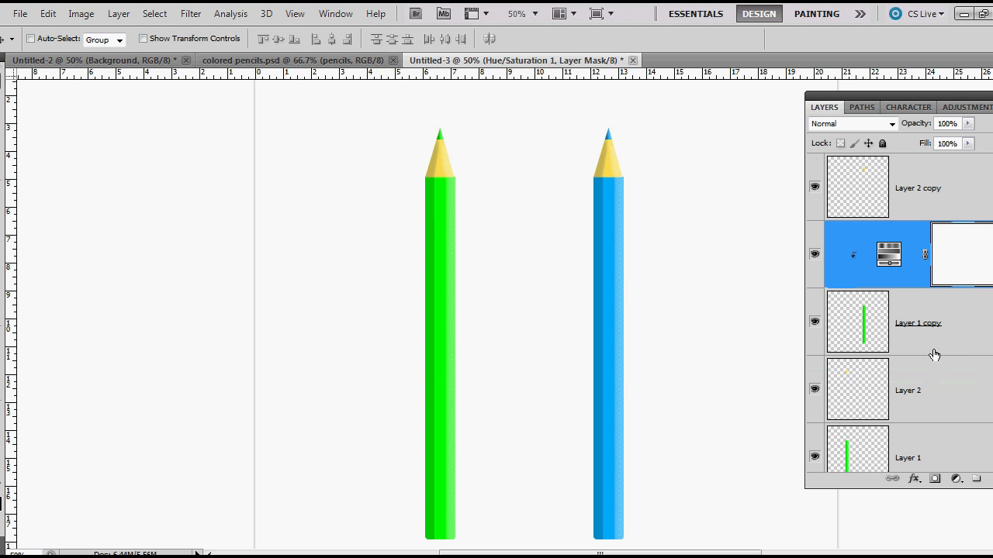
{"action": "mouse_move", "coordinate": [859, 359]}
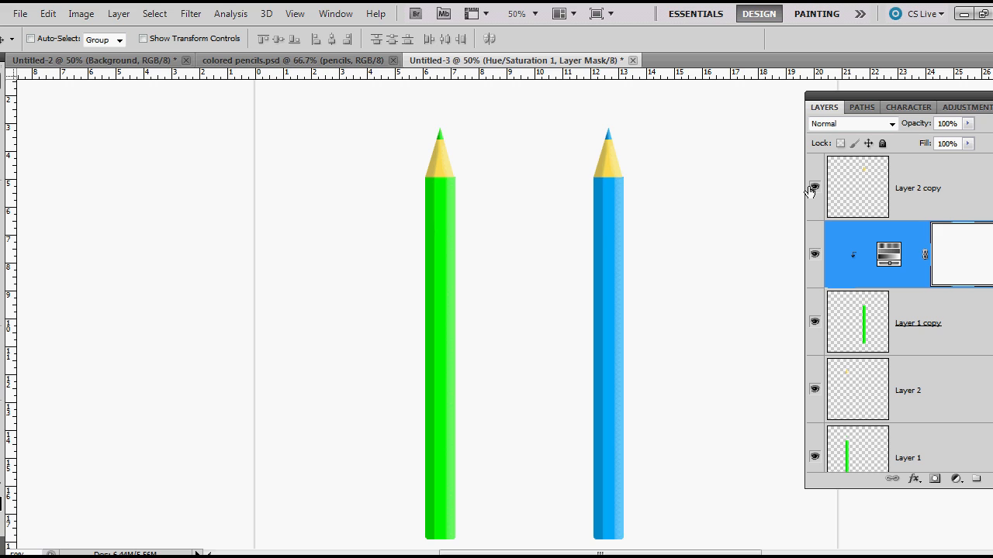
{"action": "mouse_move", "coordinate": [946, 341]}
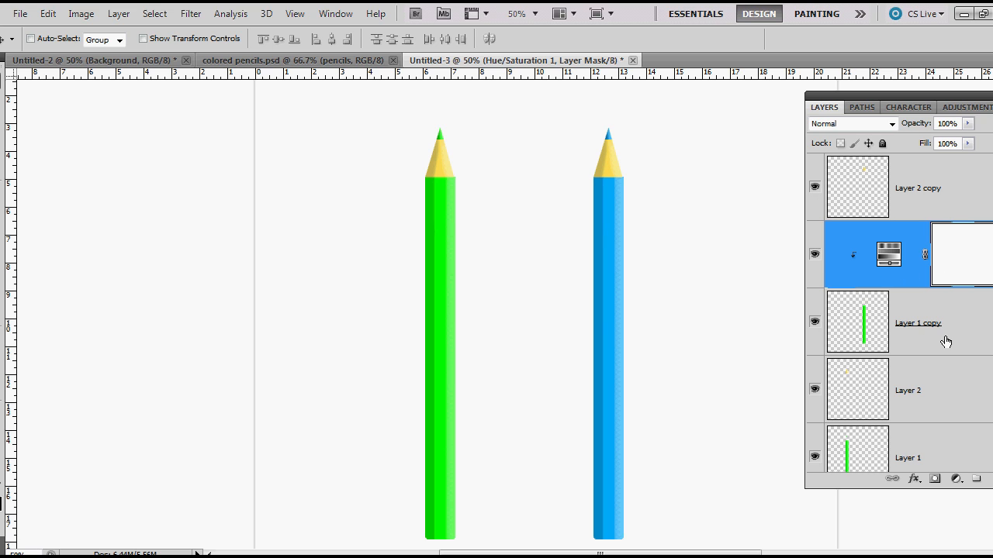
{"action": "mouse_move", "coordinate": [928, 289]}
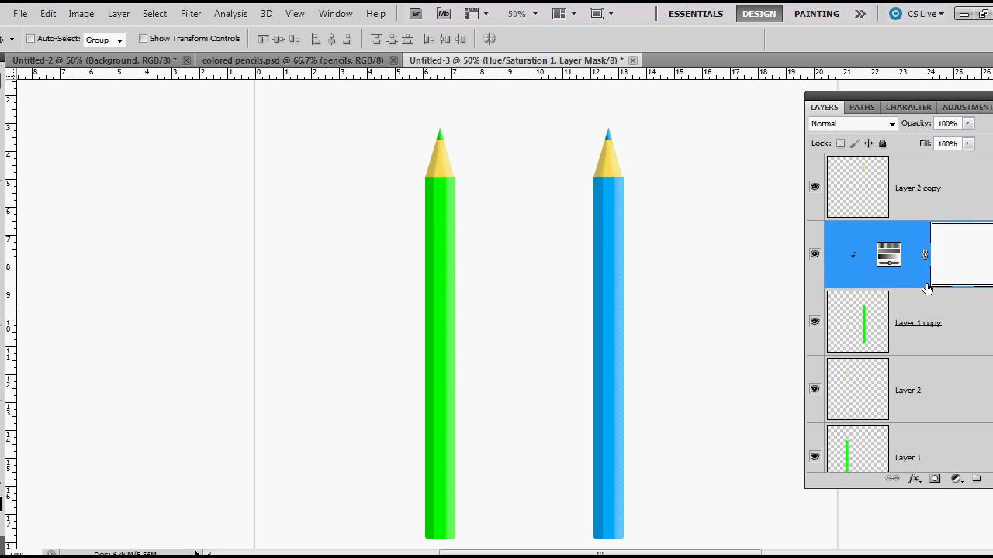
{"action": "mouse_move", "coordinate": [975, 272]}
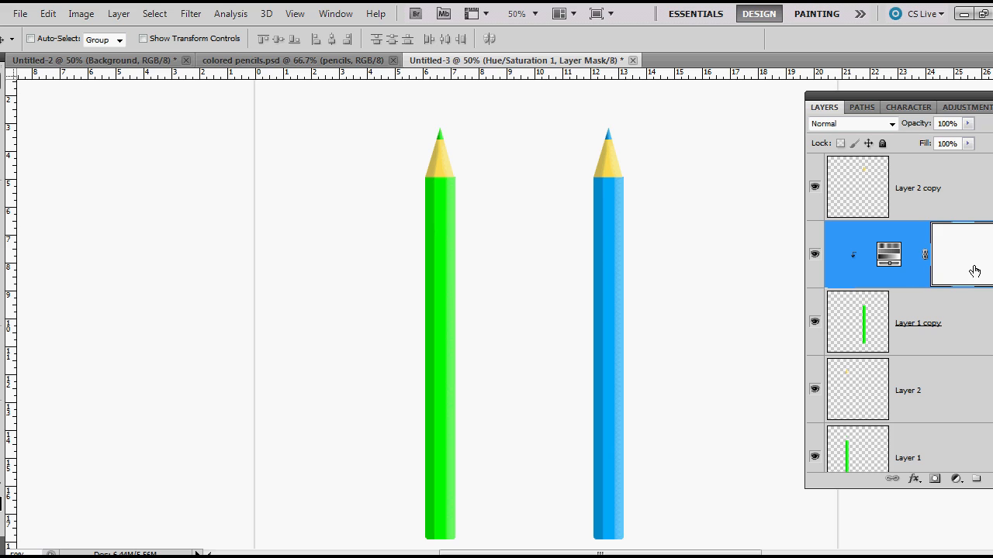
{"action": "mouse_move", "coordinate": [931, 334]}
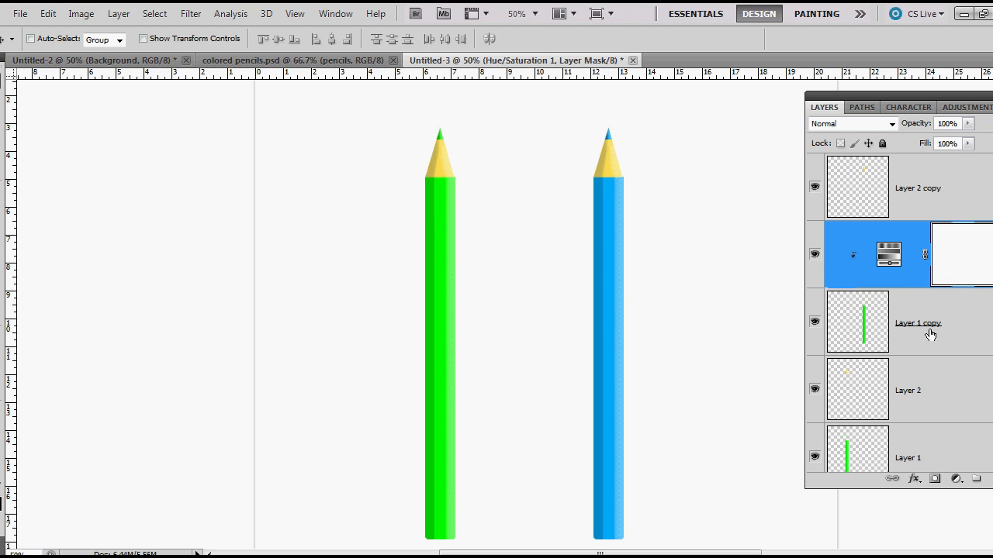
{"action": "mouse_move", "coordinate": [896, 335]}
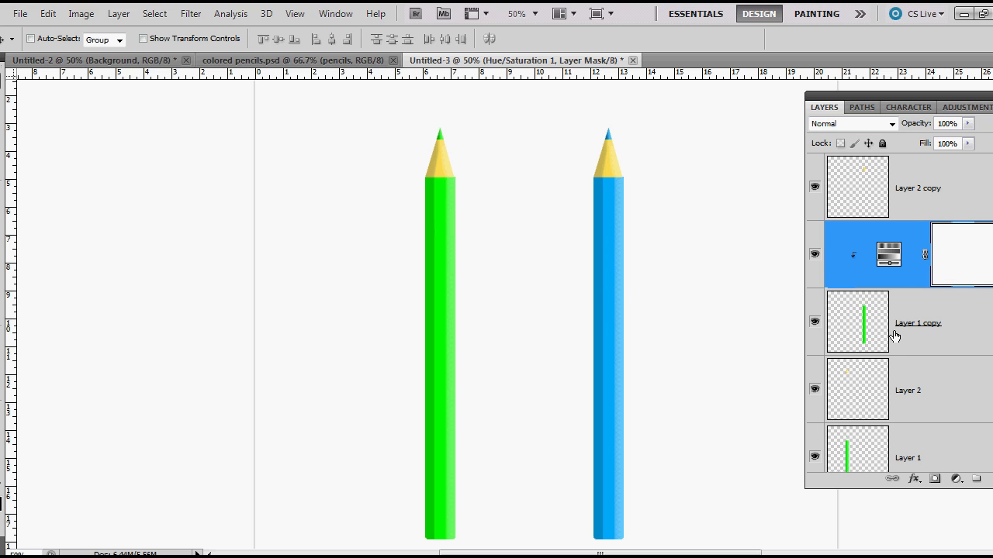
{"action": "mouse_move", "coordinate": [923, 331]}
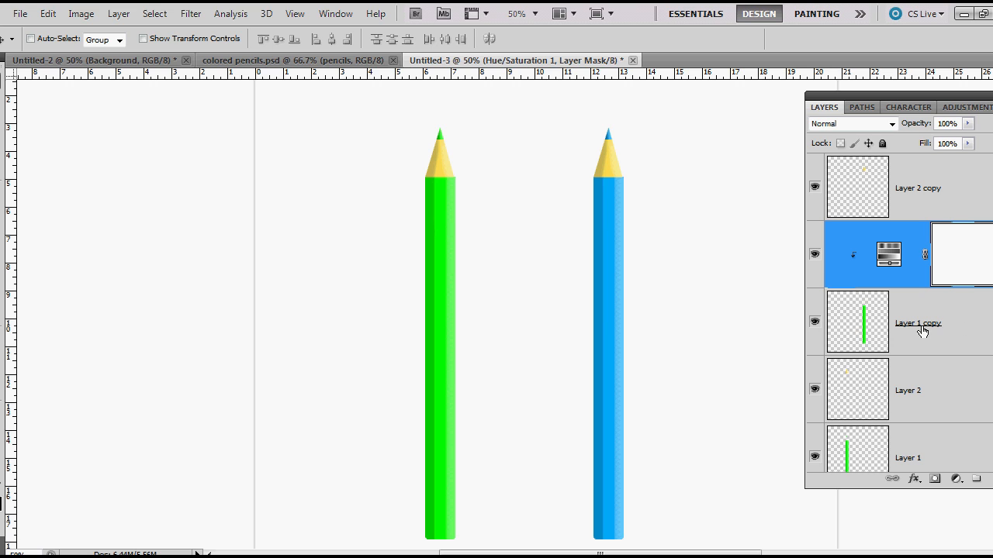
{"action": "mouse_move", "coordinate": [938, 200]}
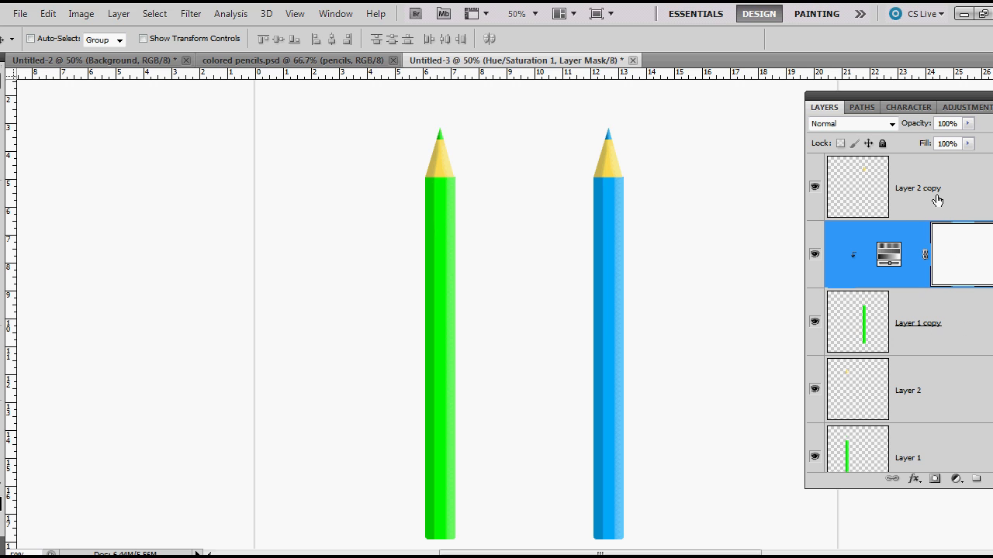
{"action": "left_click", "coordinate": [915, 187]}
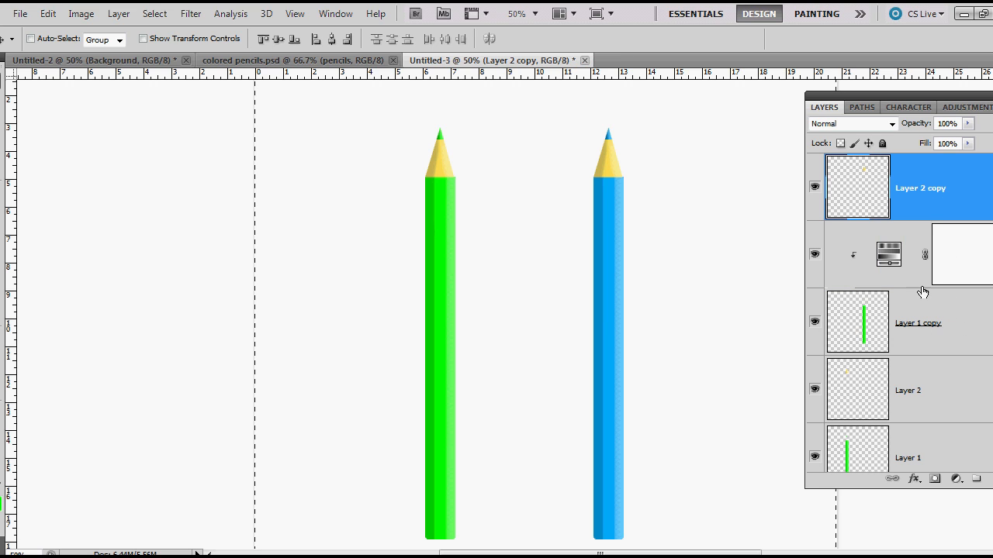
{"action": "mouse_move", "coordinate": [969, 270]}
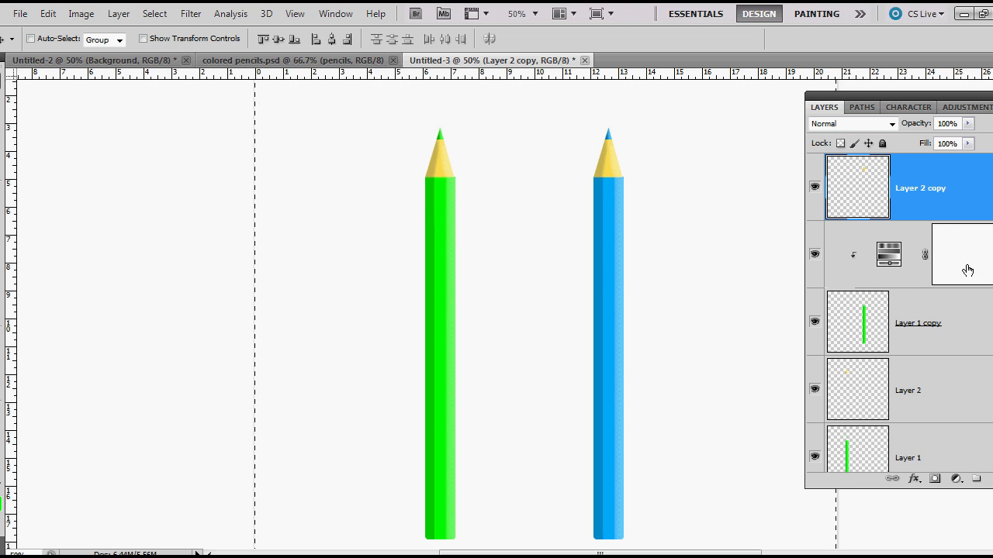
{"action": "left_click", "coordinate": [888, 255]}
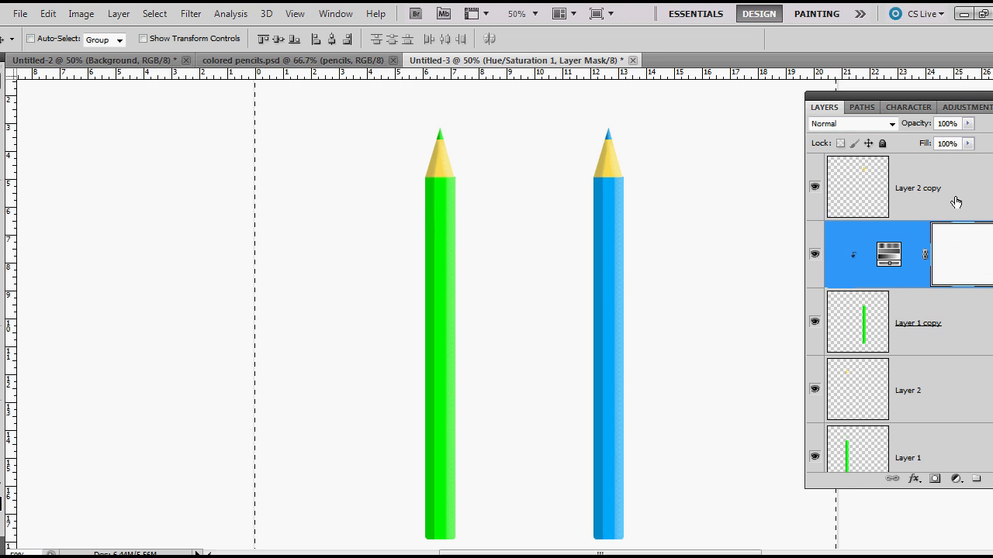
{"action": "left_click", "coordinate": [917, 323]}
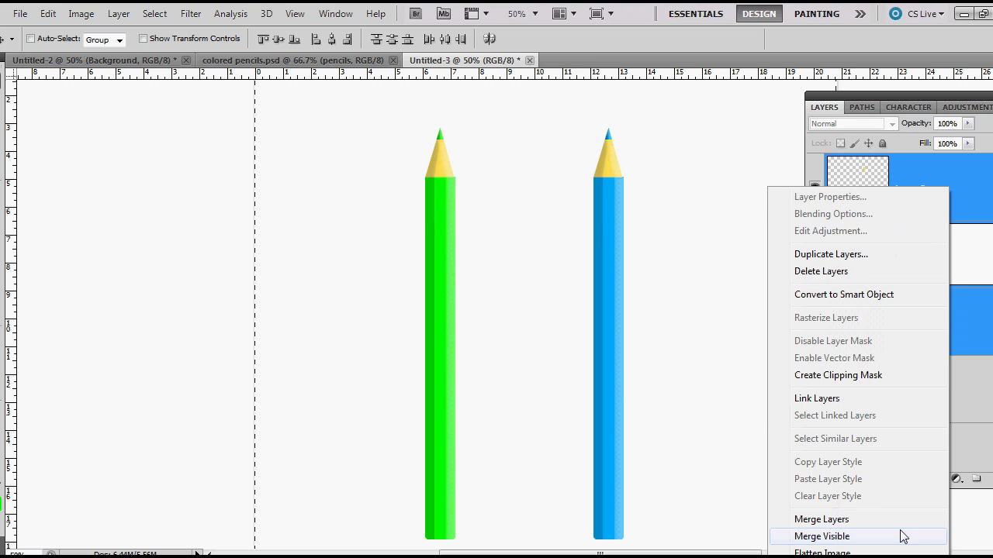
Dismiss the layer menu, Ctrl-click Layer 1 alongside Layer 2, then select the blue layer
{"action": "left_click", "coordinate": [830, 253]}
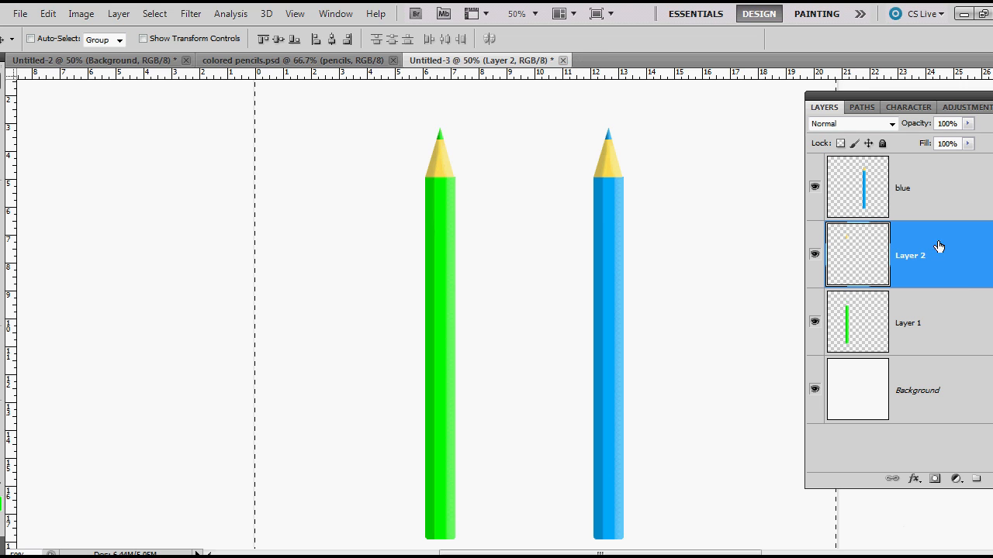
{"action": "left_click", "coordinate": [907, 322]}
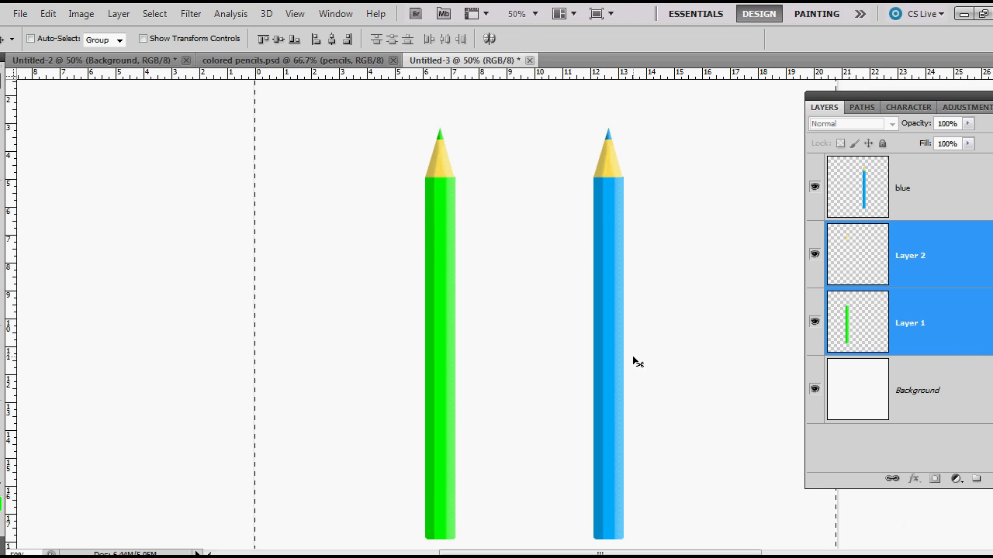
{"action": "mouse_move", "coordinate": [877, 328]}
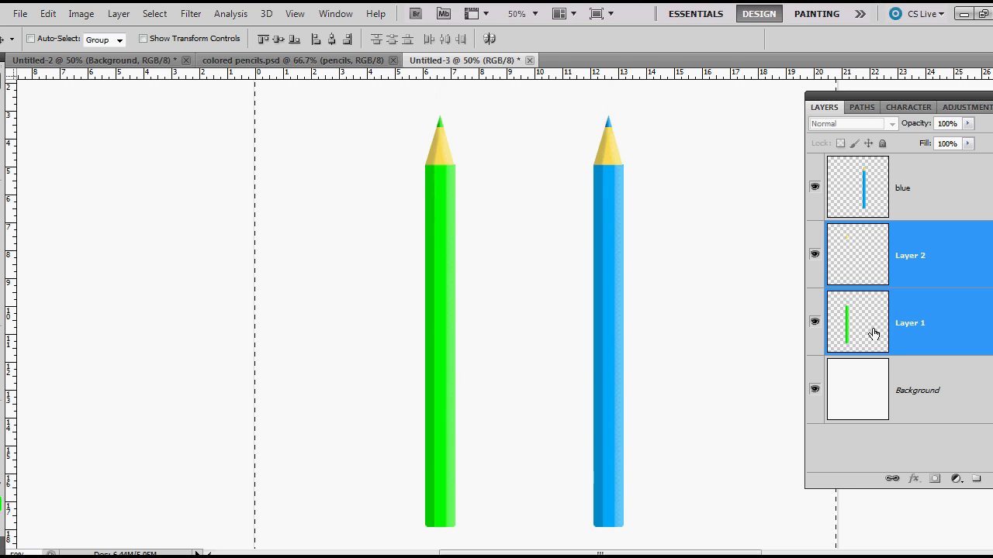
{"action": "left_click", "coordinate": [901, 188]}
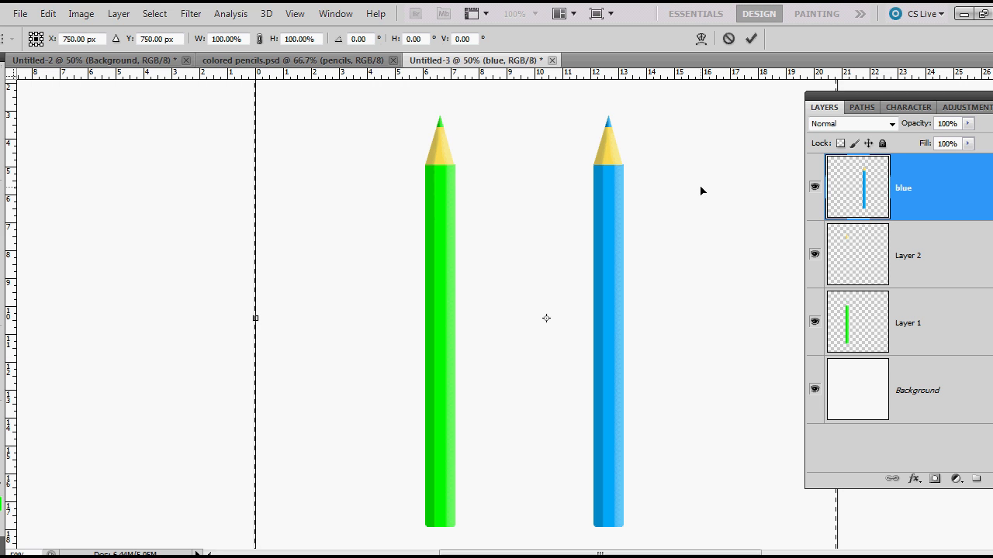
{"action": "mouse_move", "coordinate": [912, 223]}
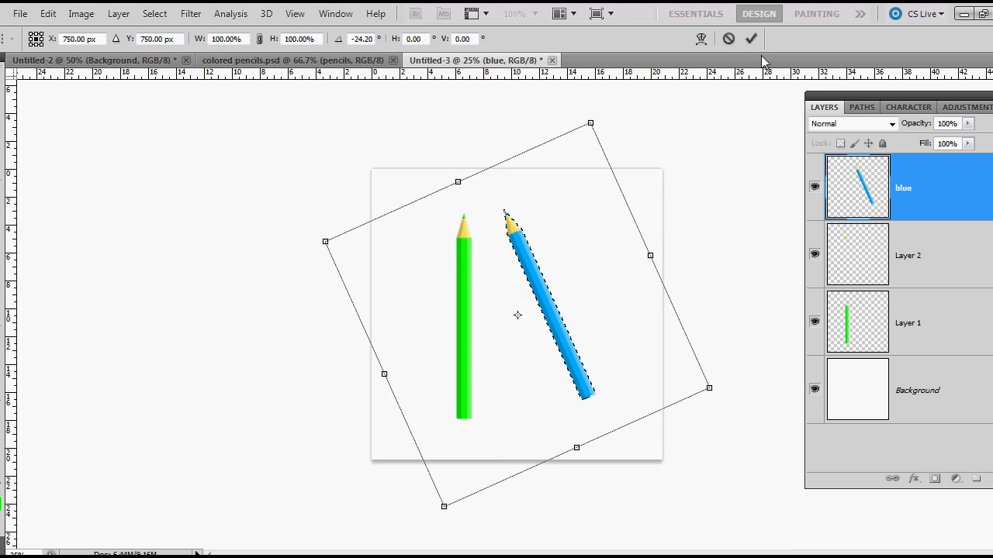
{"action": "left_click", "coordinate": [750, 38]}
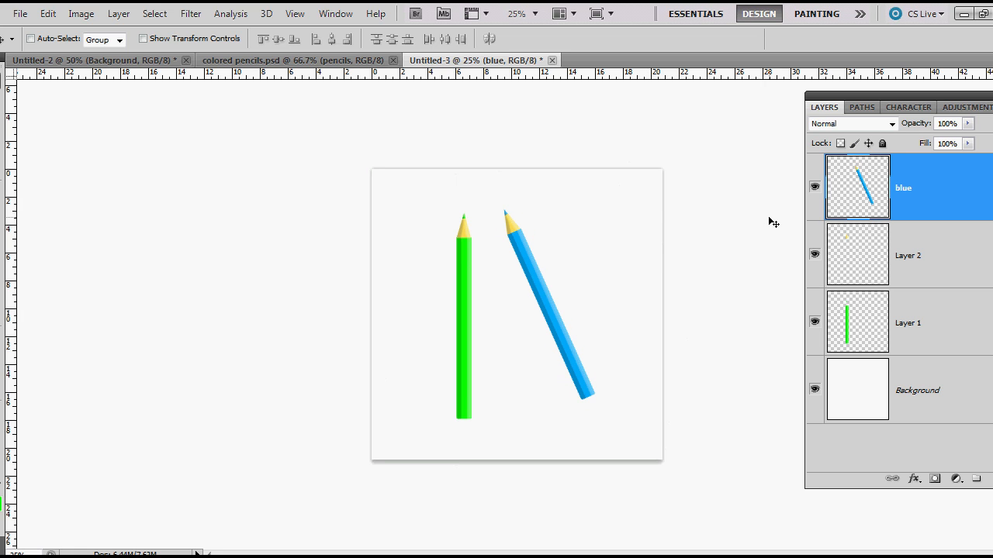
{"action": "mouse_move", "coordinate": [913, 266]}
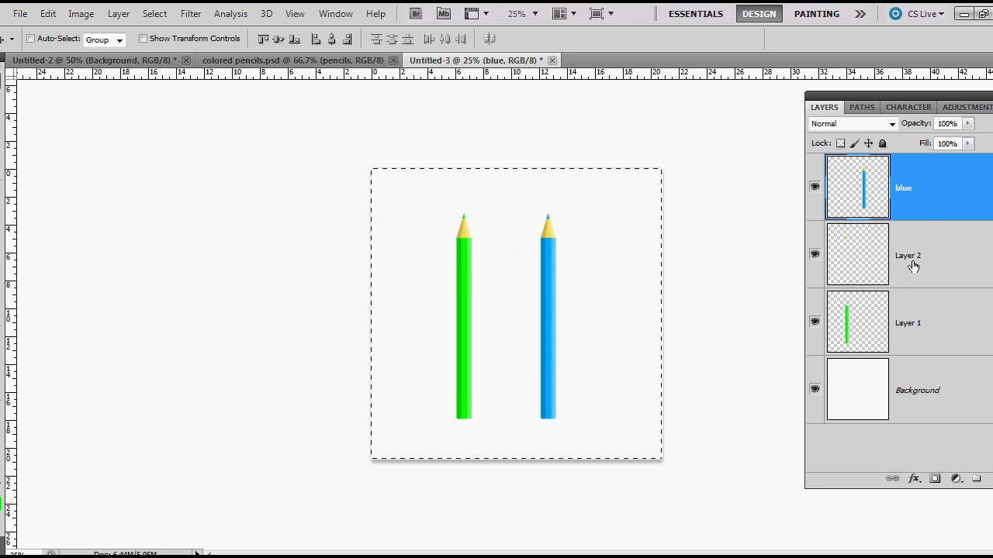
{"action": "mouse_move", "coordinate": [946, 213]}
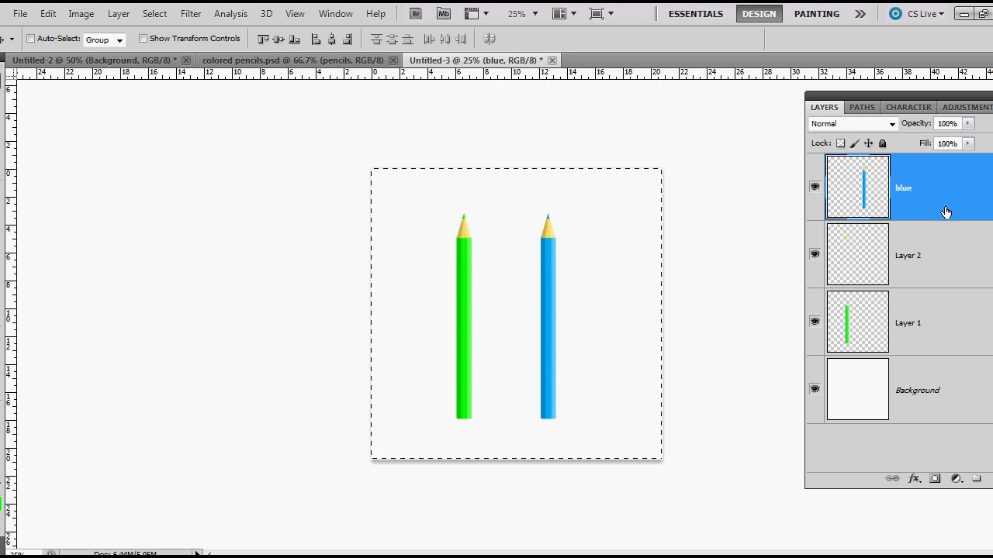
{"action": "left_click", "coordinate": [915, 390]}
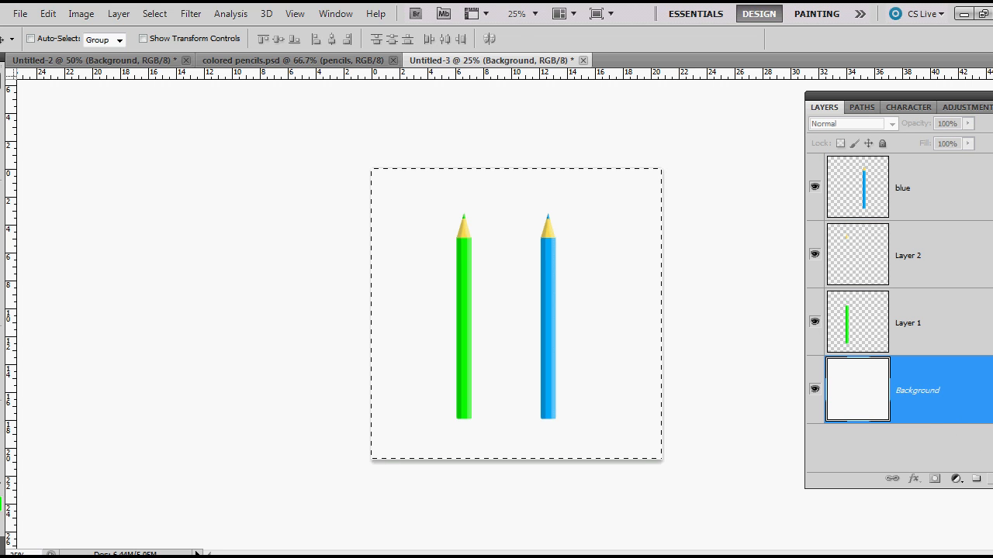
{"action": "left_click", "coordinate": [935, 479]}
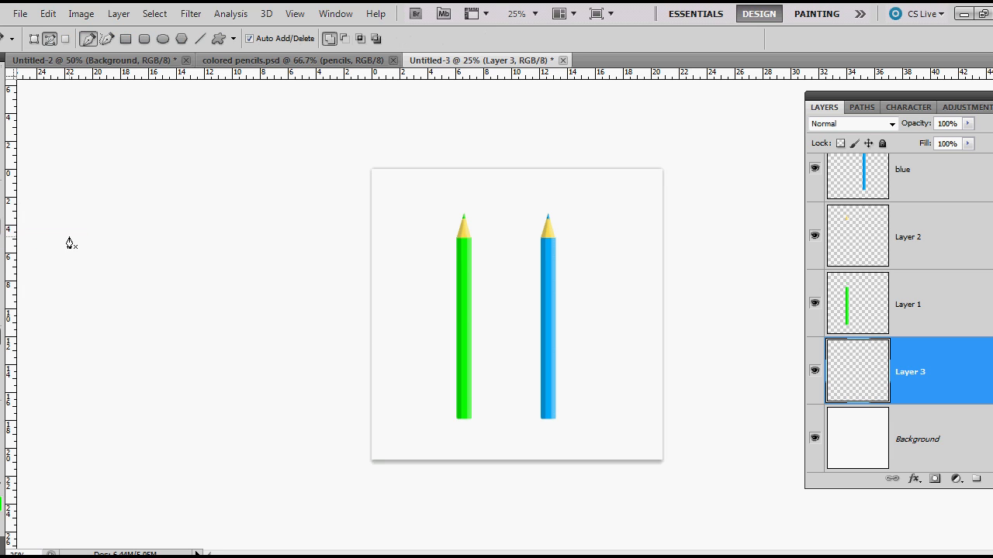
{"action": "mouse_move", "coordinate": [457, 421]}
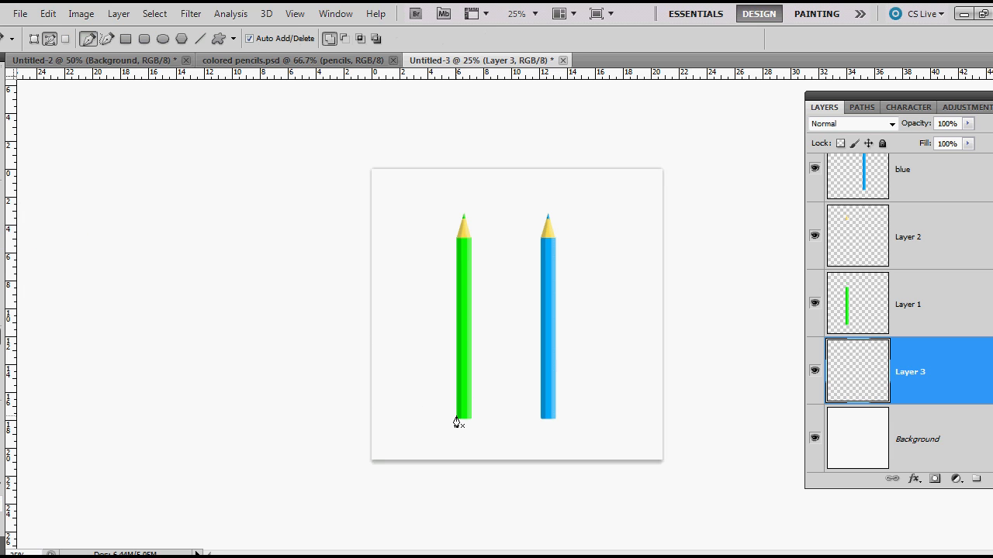
{"action": "mouse_move", "coordinate": [396, 387]}
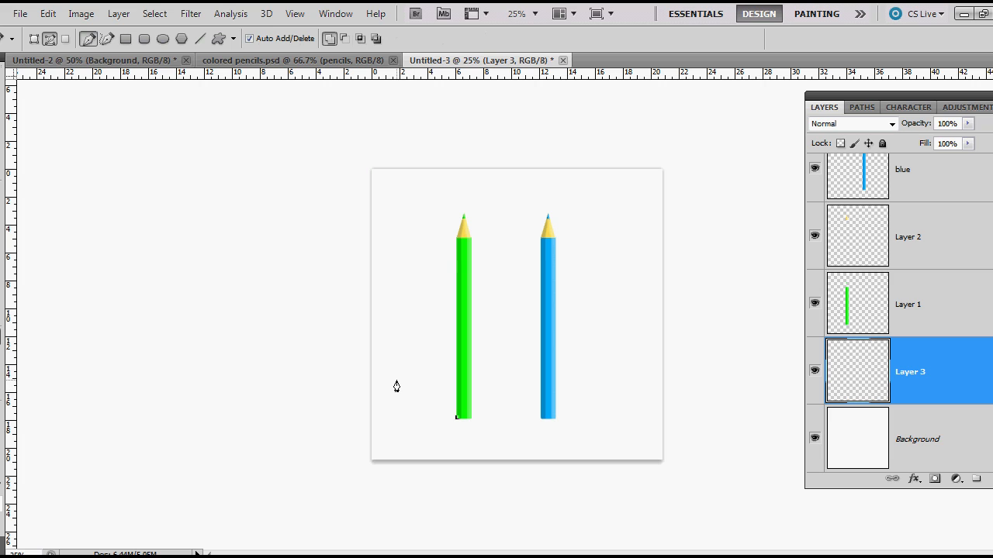
{"action": "mouse_move", "coordinate": [405, 384]}
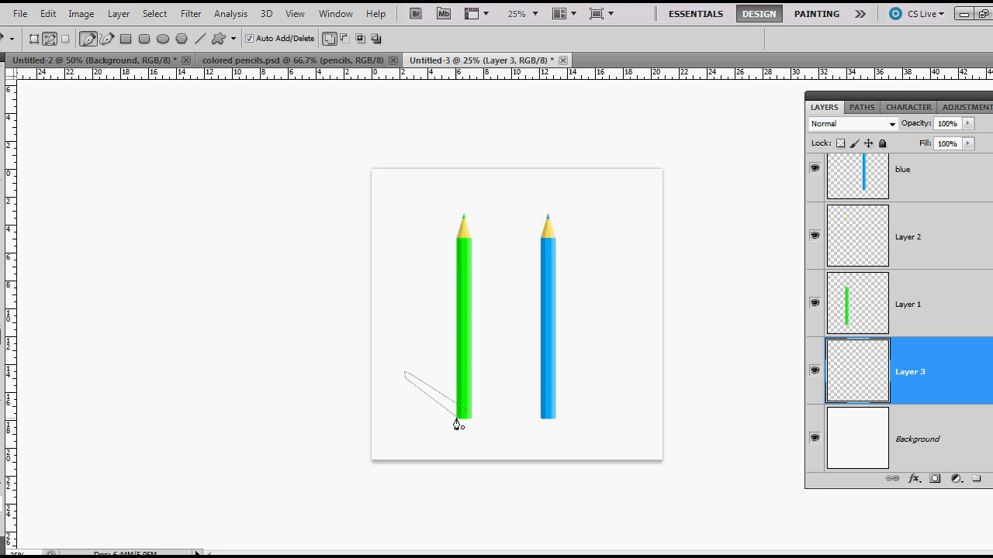
Convert the slanted shadow path below the green pencil into a selection with feather 0
{"action": "right_click", "coordinate": [458, 424]}
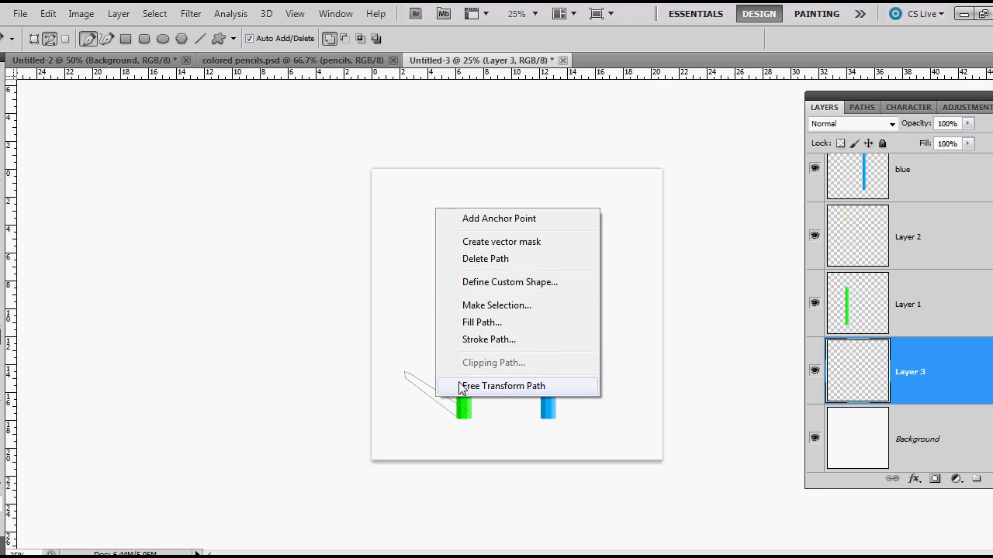
{"action": "mouse_move", "coordinate": [485, 305]}
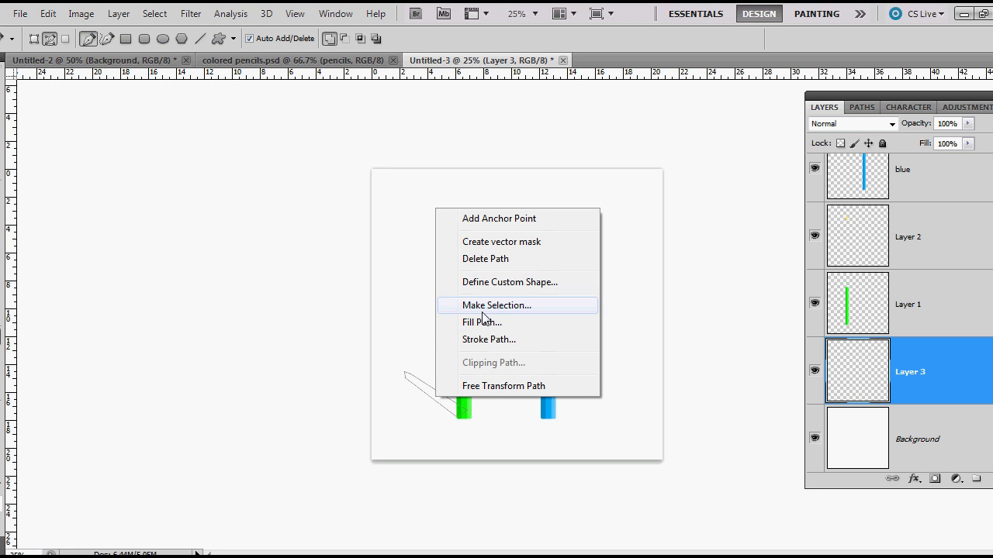
{"action": "left_click", "coordinate": [496, 305]}
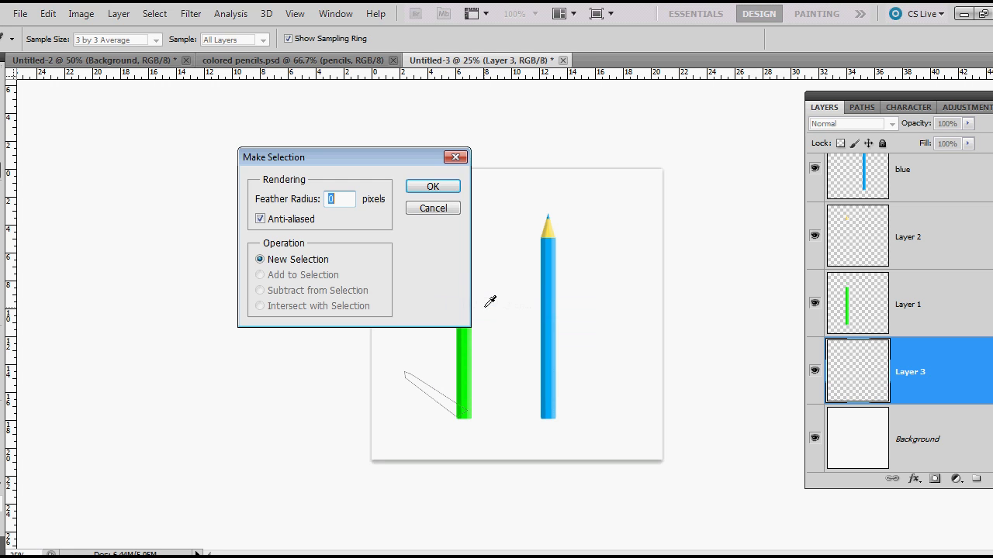
{"action": "left_click", "coordinate": [432, 186]}
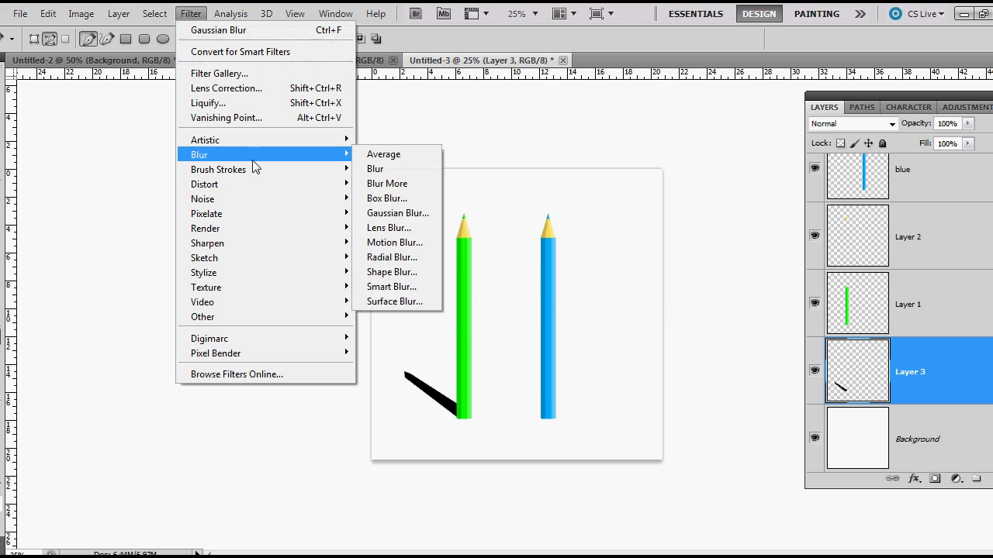
Apply a Gaussian Blur of about 22 px radius to the green pencil's black shadow
{"action": "left_click", "coordinate": [397, 213]}
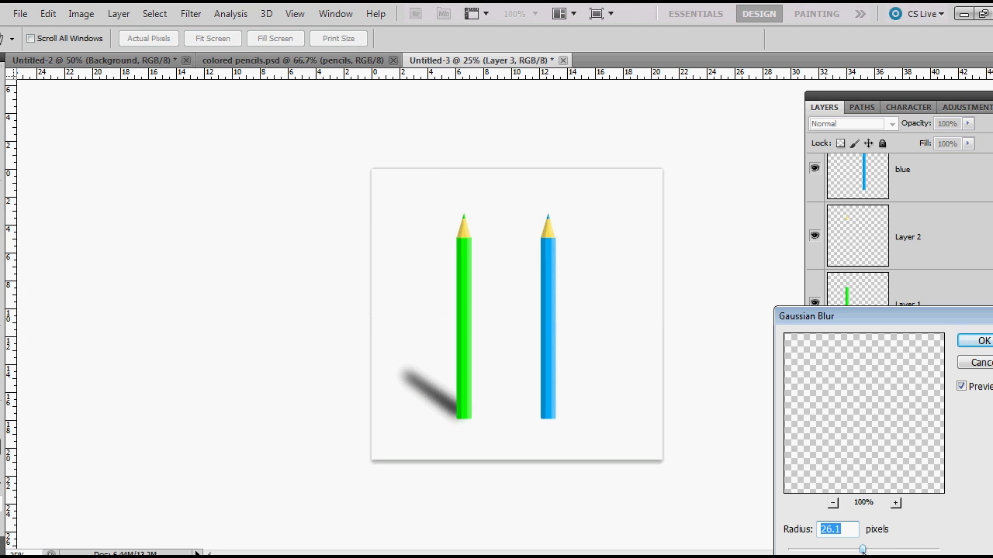
{"action": "left_click_drag", "start_coordinate": [876, 549], "coordinate": [859, 549]}
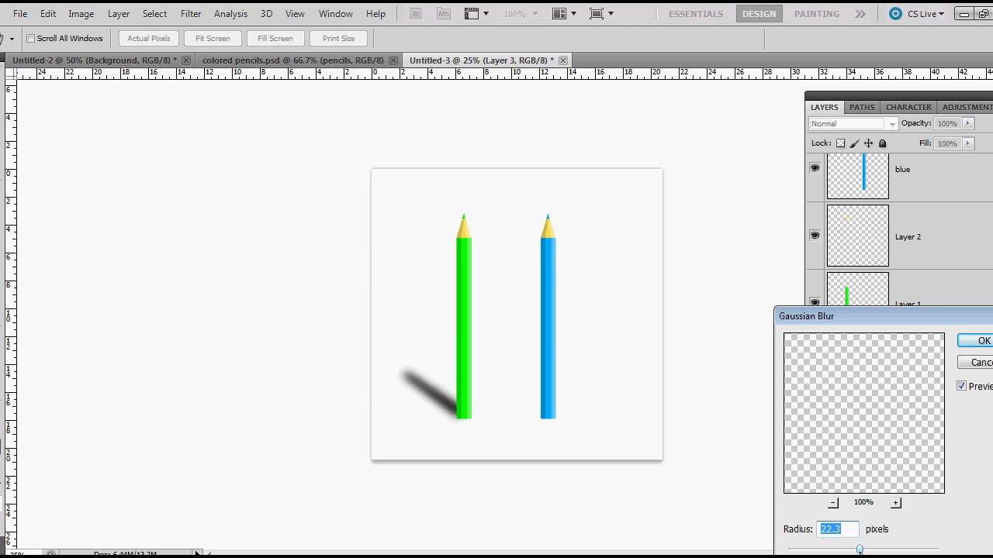
{"action": "left_click", "coordinate": [981, 341]}
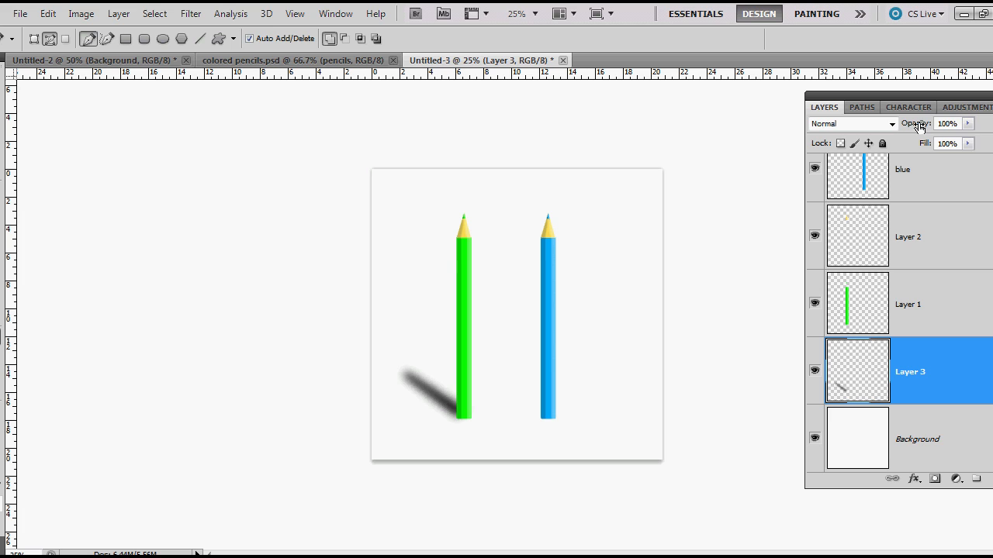
Lower Layer 3's opacity to 69% in the Layers panel
{"action": "left_click", "coordinate": [947, 123]}
{"action": "type", "text": "69"}
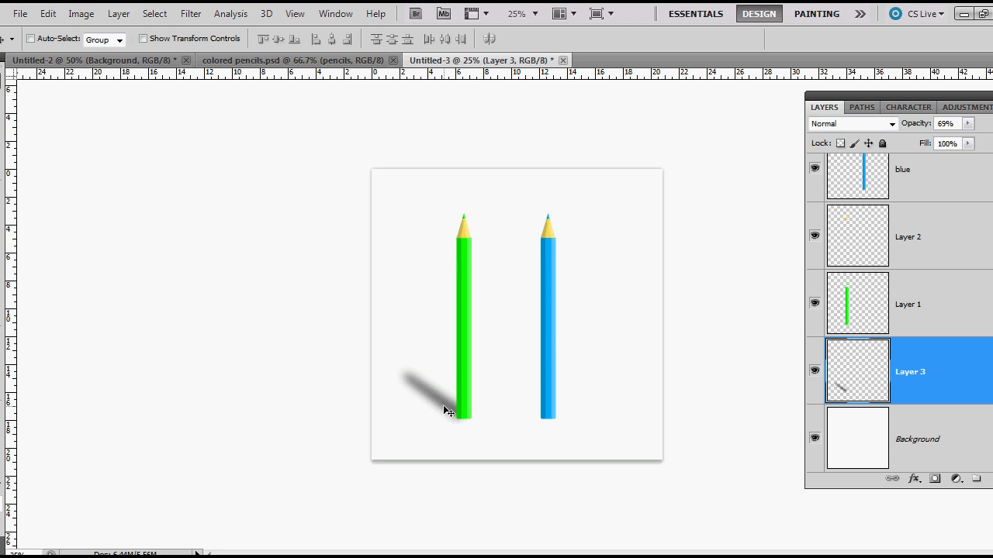
{"action": "mouse_move", "coordinate": [754, 400]}
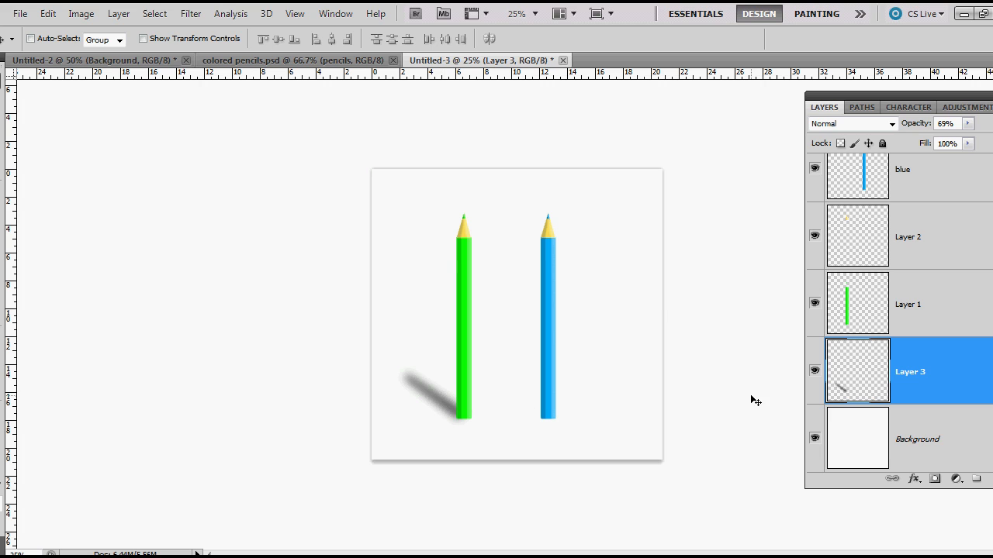
{"action": "mouse_move", "coordinate": [791, 411]}
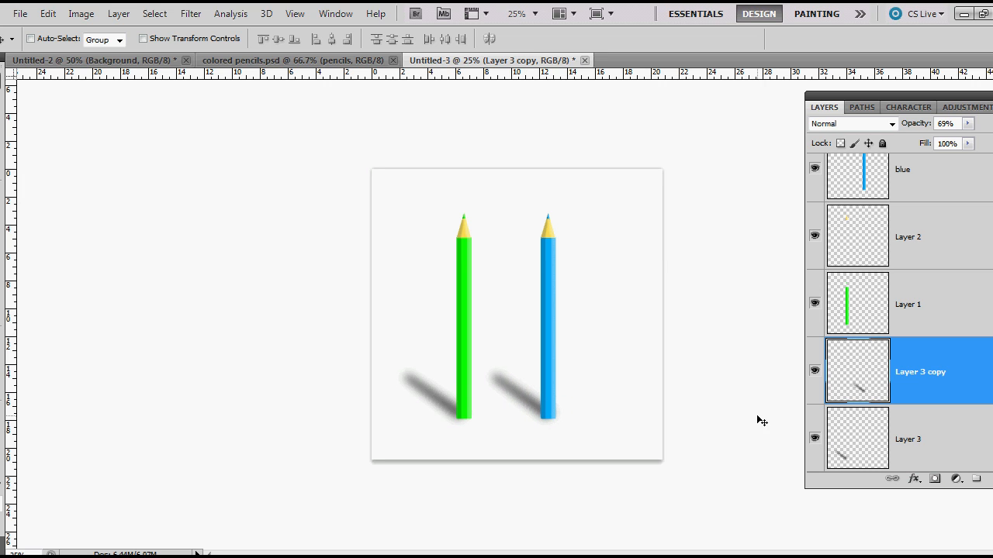
{"action": "mouse_move", "coordinate": [910, 420]}
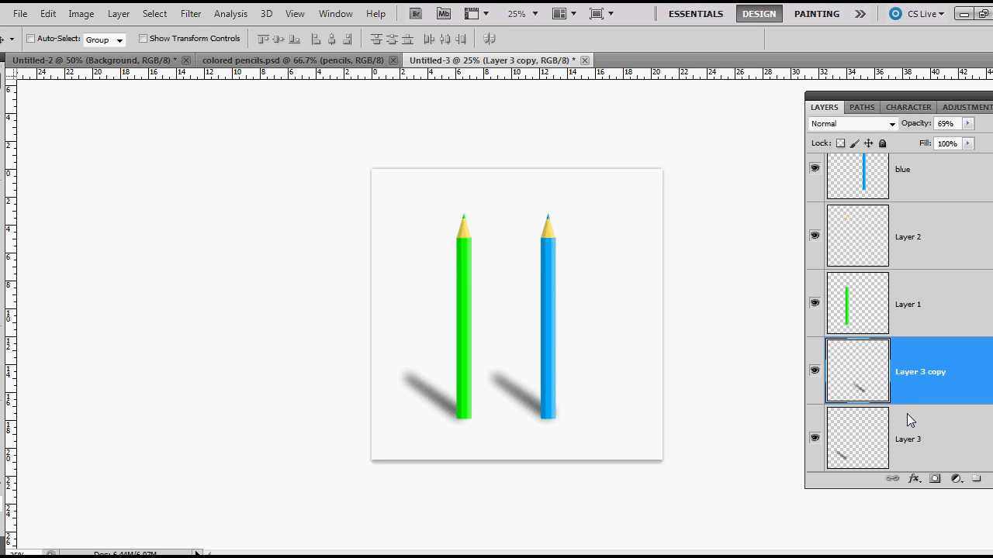